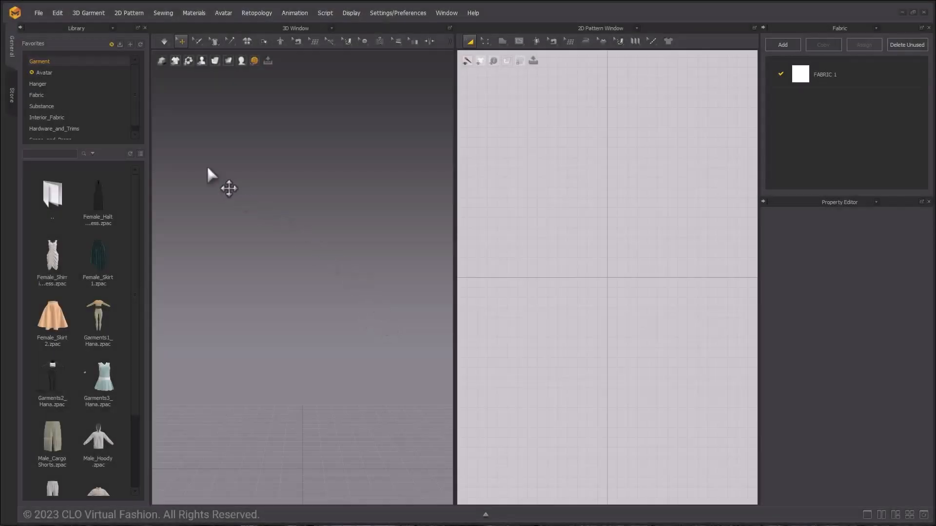
Add the 'Umbrella asset' project from the Desktop into the scene
{"action": "left_click", "coordinate": [38, 13]}
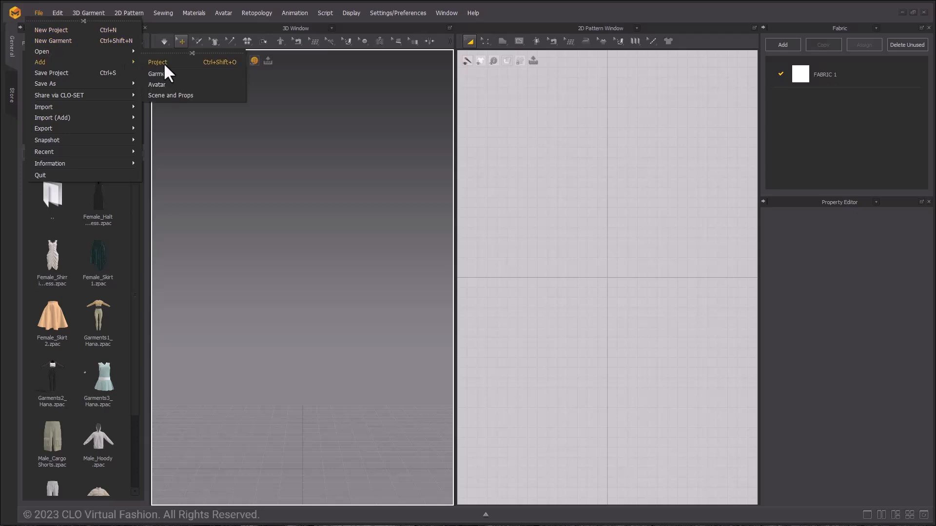
{"action": "left_click", "coordinate": [157, 62]}
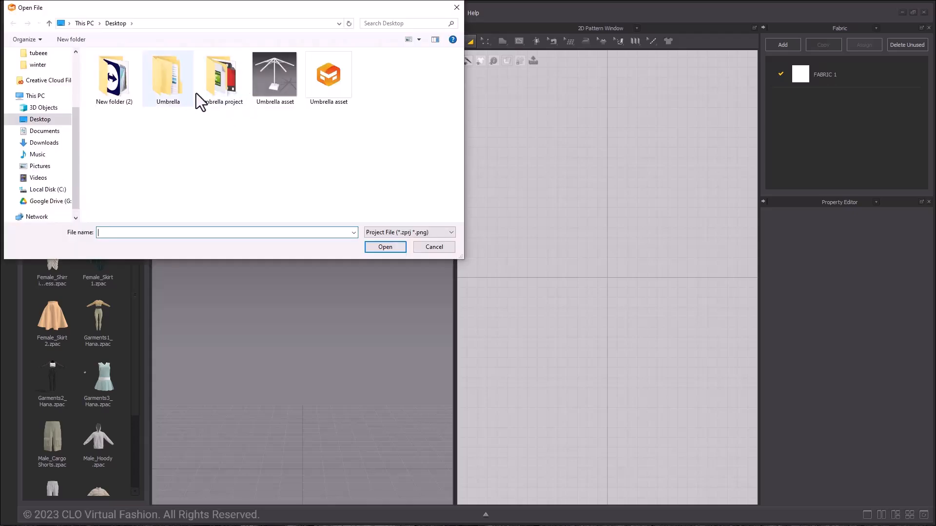
{"action": "left_click", "coordinate": [327, 74]}
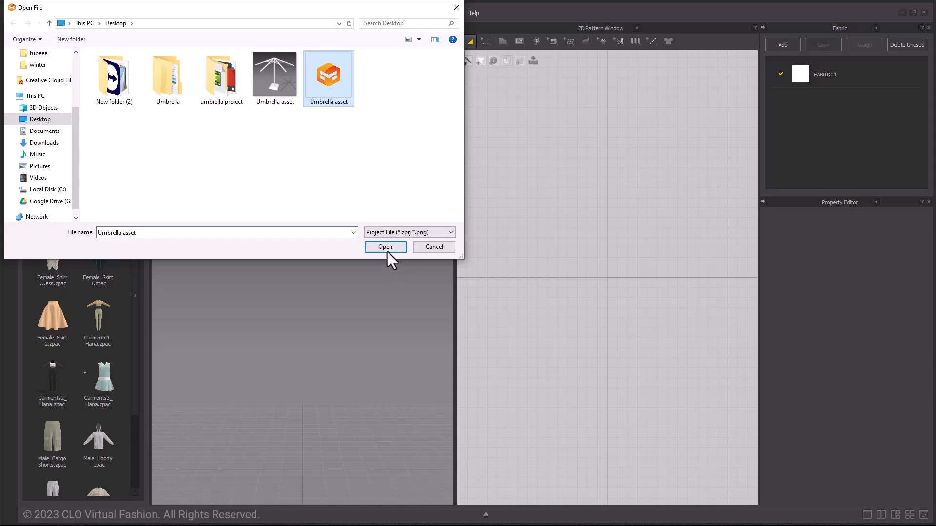
{"action": "left_click", "coordinate": [385, 247]}
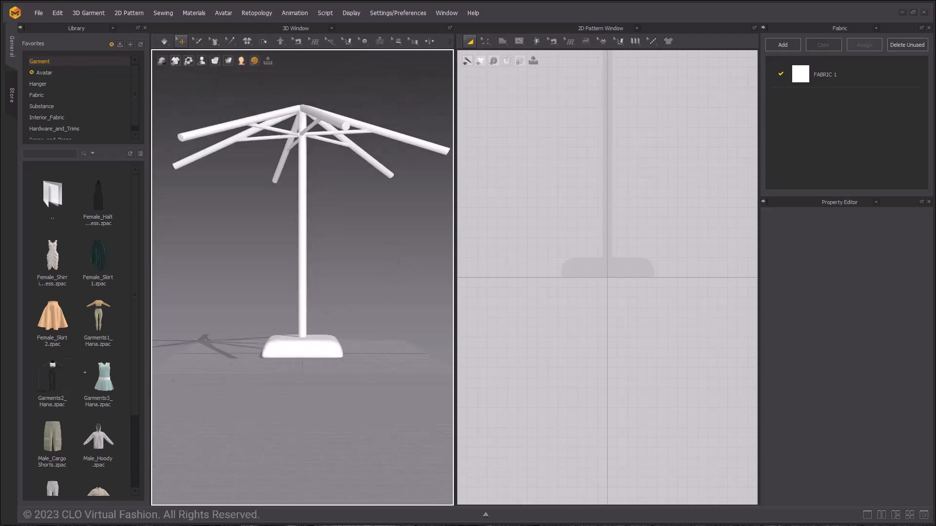
Hide the Library panel and orbit to a top-down view of the umbrella frame
{"action": "left_click", "coordinate": [43, 72]}
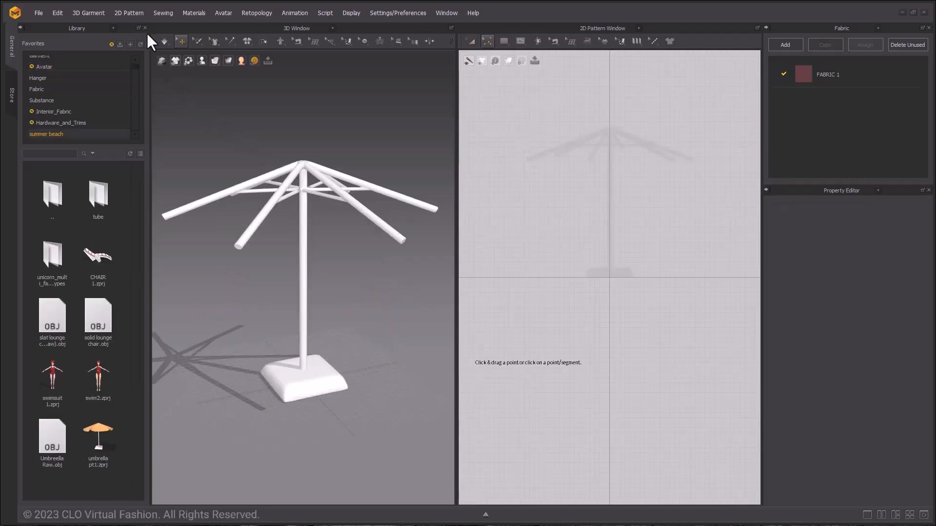
{"action": "left_click", "coordinate": [145, 27]}
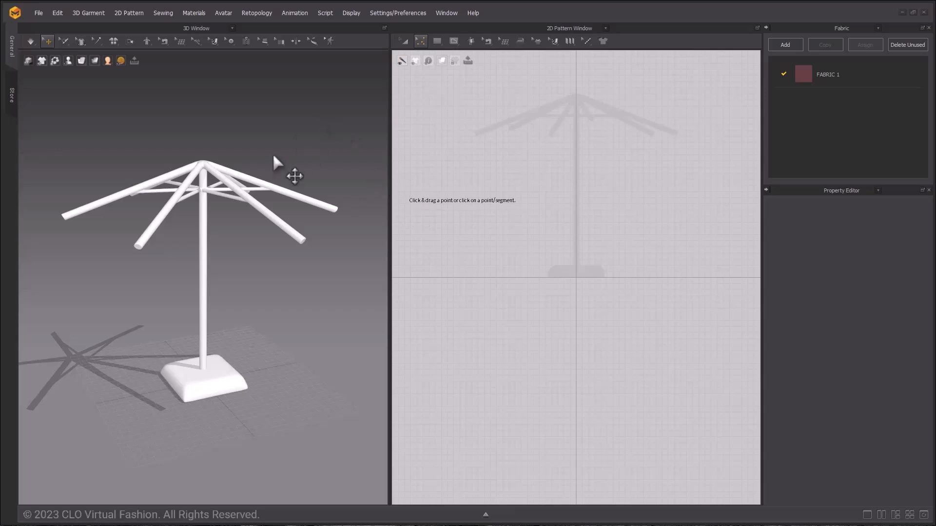
{"action": "left_click_drag", "start_coordinate": [276, 162], "coordinate": [209, 182]}
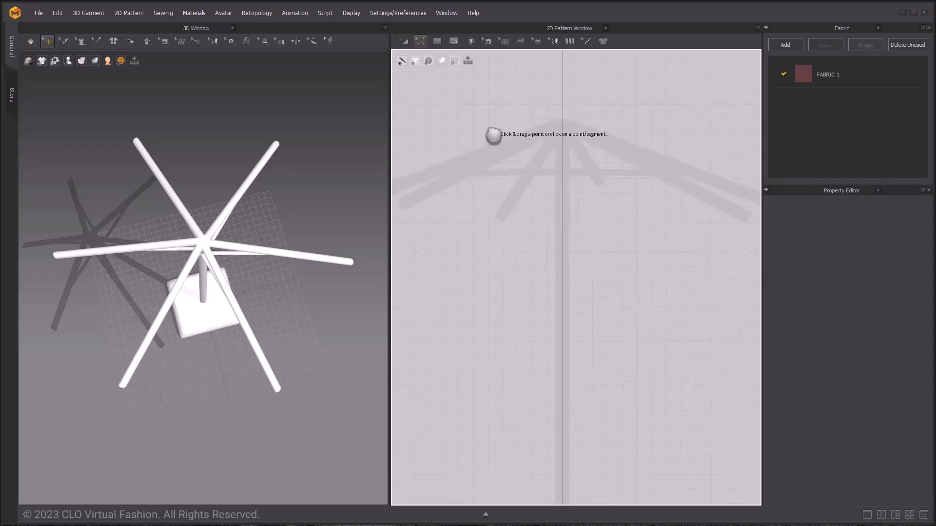
Draw a triangle panel with the Polygon (H) tool in the 2D Pattern Window
{"action": "left_click", "coordinate": [420, 40]}
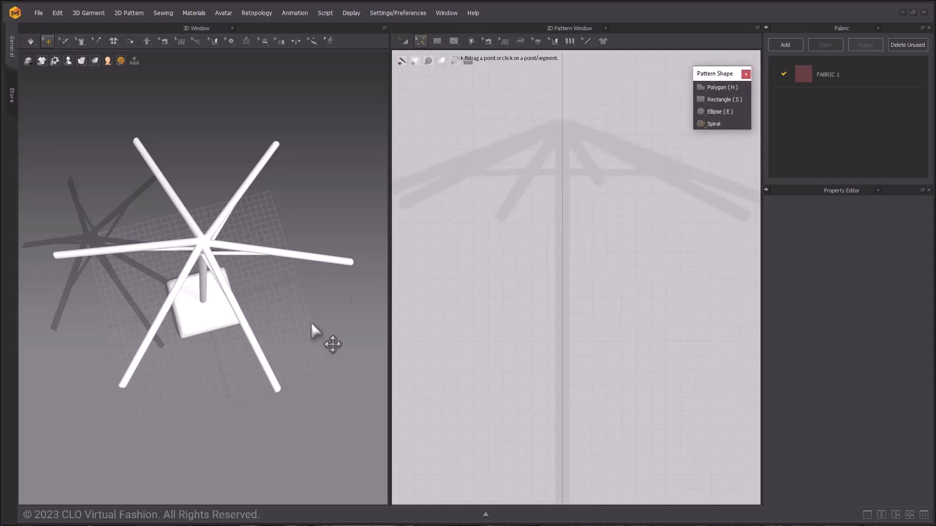
{"action": "mouse_move", "coordinate": [722, 87]}
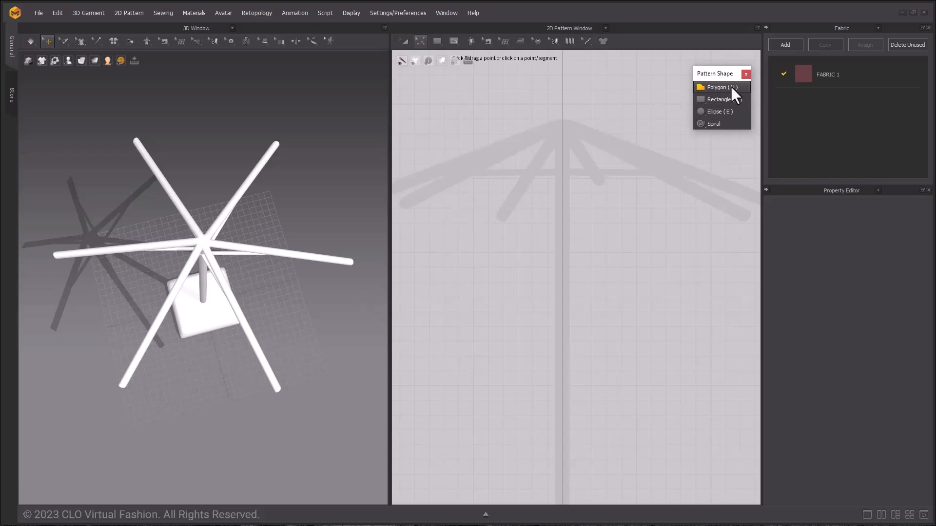
{"action": "left_click", "coordinate": [715, 87]}
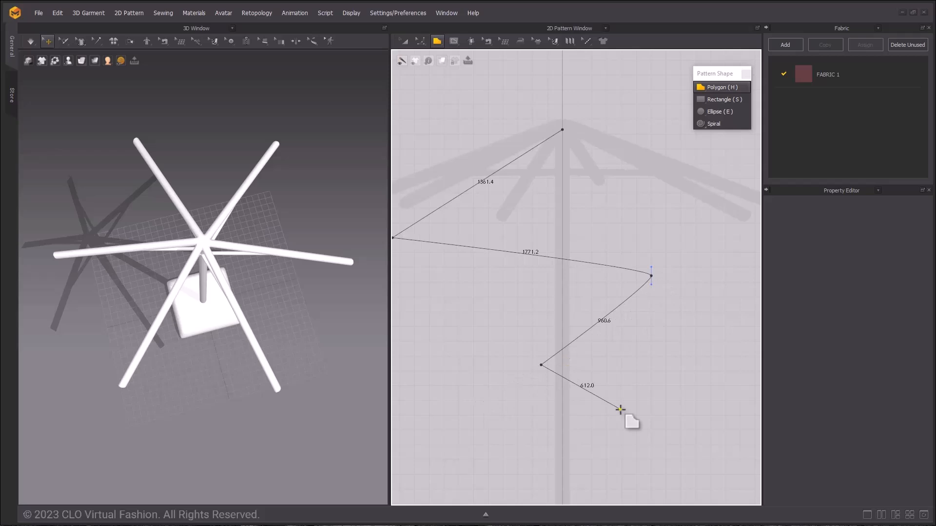
{"action": "mouse_move", "coordinate": [644, 415]}
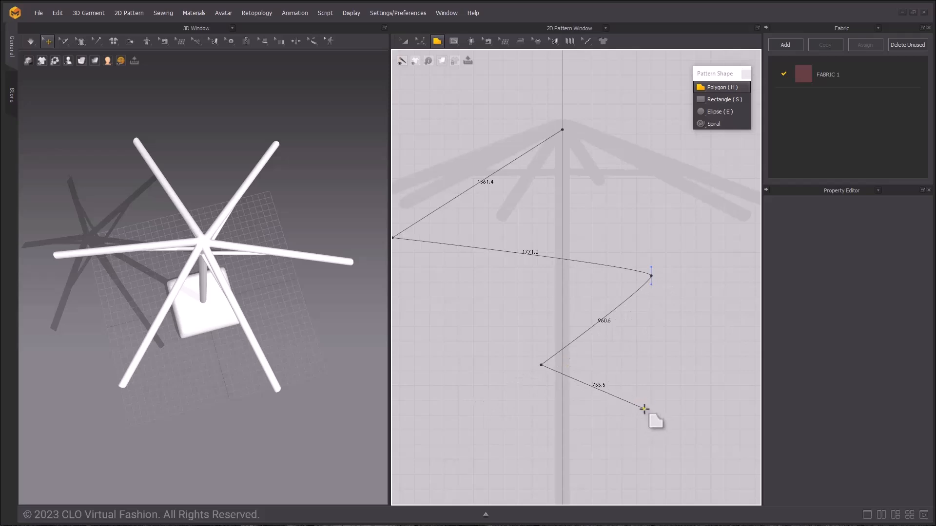
{"action": "mouse_move", "coordinate": [684, 391]}
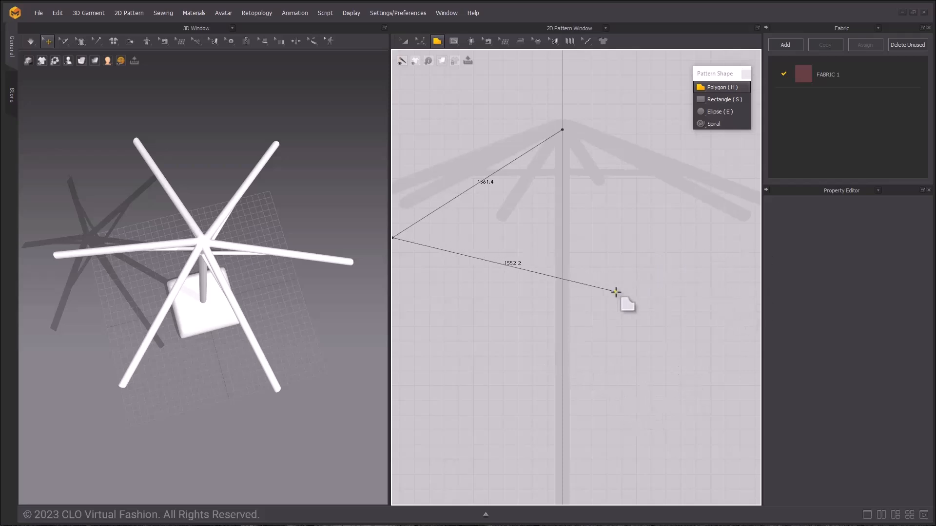
{"action": "mouse_move", "coordinate": [595, 237]}
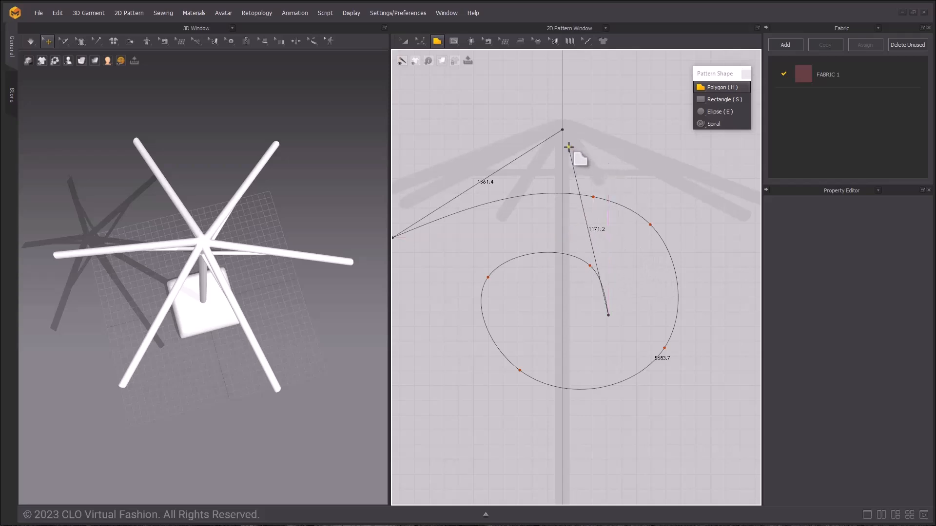
{"action": "left_click", "coordinate": [653, 218]}
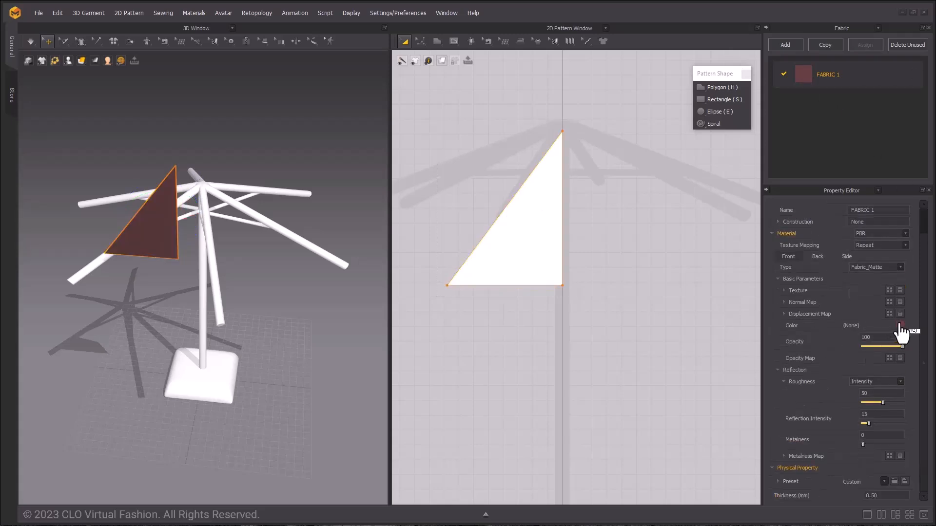
Recolour the canopy fabric to a brighter coral red from the Color Palette
{"action": "left_click", "coordinate": [888, 326]}
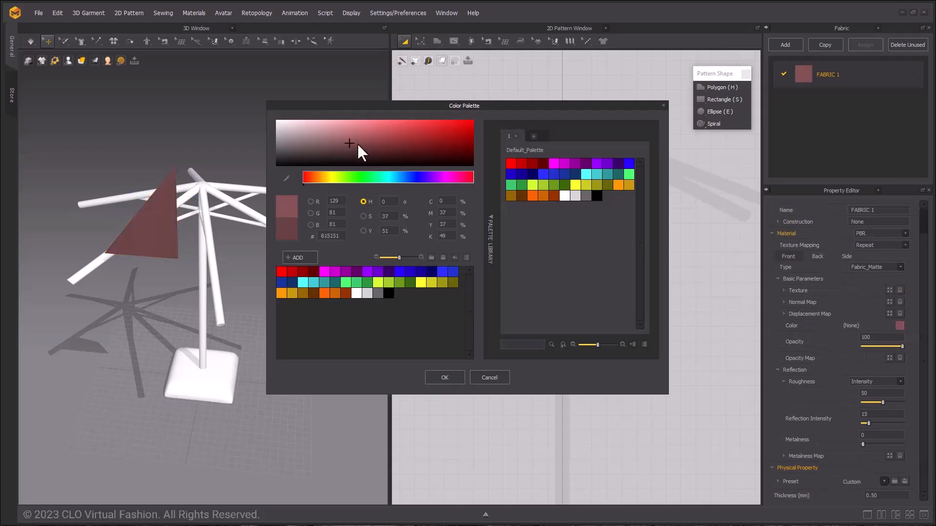
{"action": "left_click", "coordinate": [383, 136]}
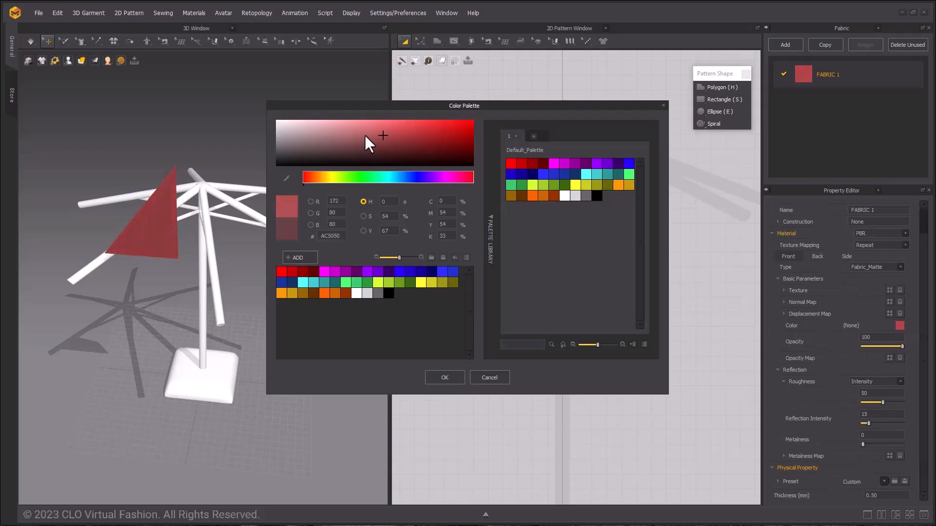
{"action": "left_click", "coordinate": [355, 127]}
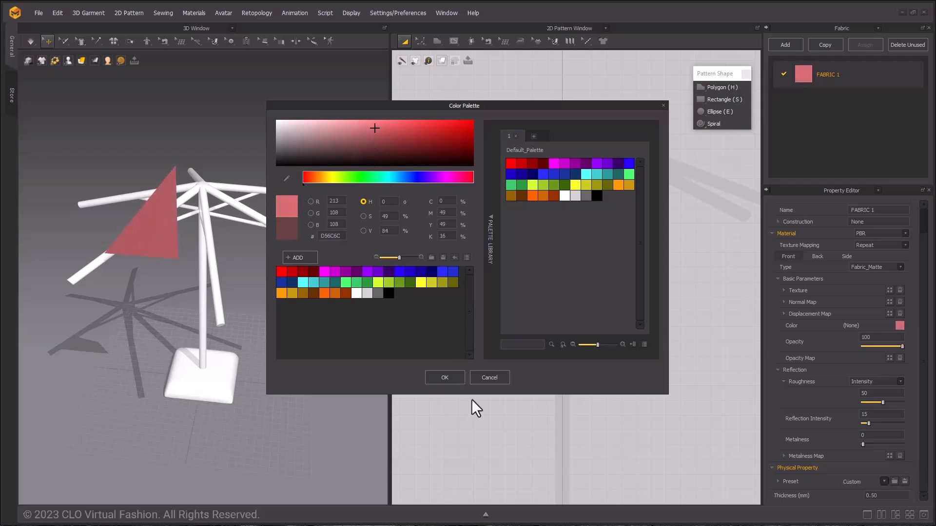
{"action": "left_click", "coordinate": [489, 377]}
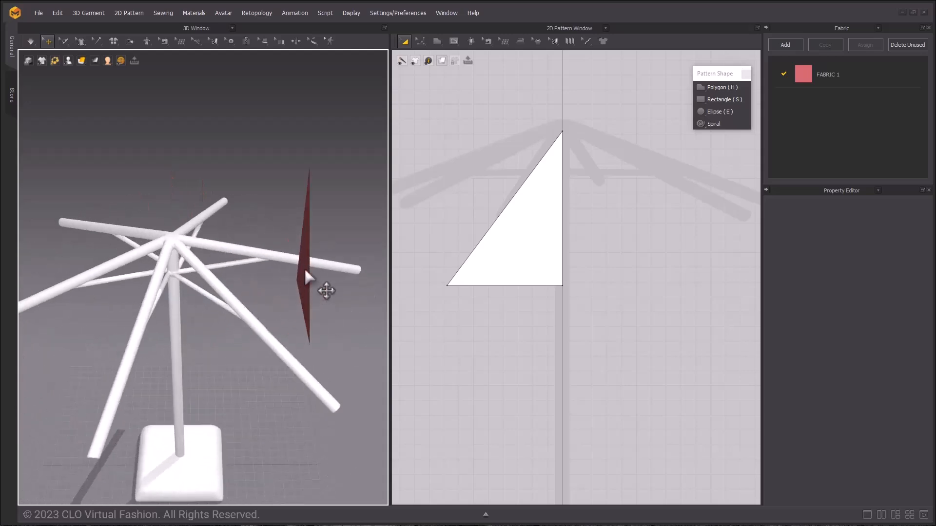
Select the coral triangle and drag it up until its point meets the hub
{"action": "left_click", "coordinate": [504, 209]}
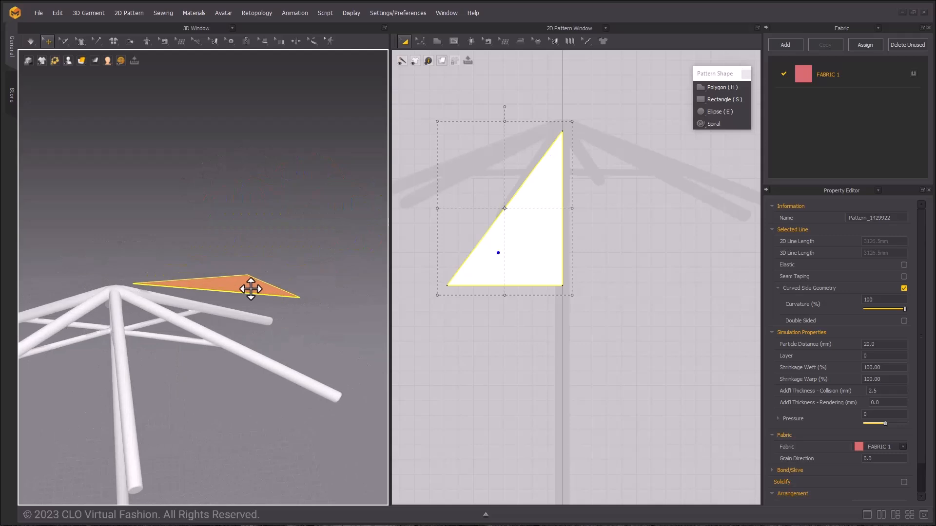
{"action": "left_click_drag", "start_coordinate": [250, 290], "coordinate": [168, 223]}
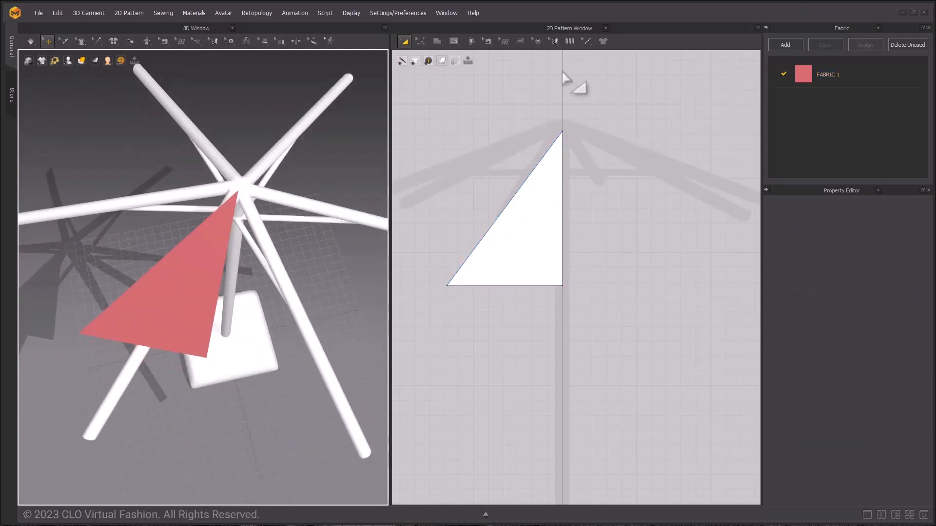
Unfold the triangle symmetrically along its vertical edge, creating a centre line
{"action": "left_click", "coordinate": [454, 40]}
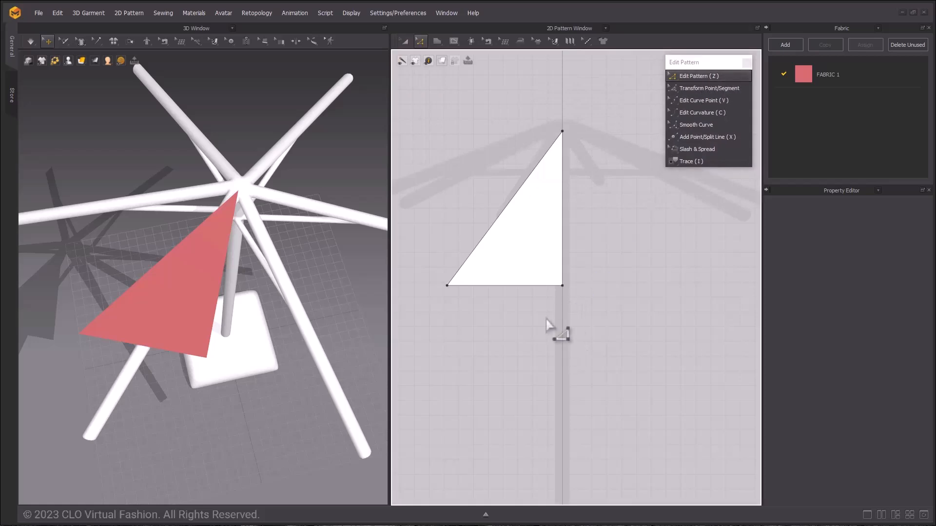
{"action": "left_click", "coordinate": [505, 285]}
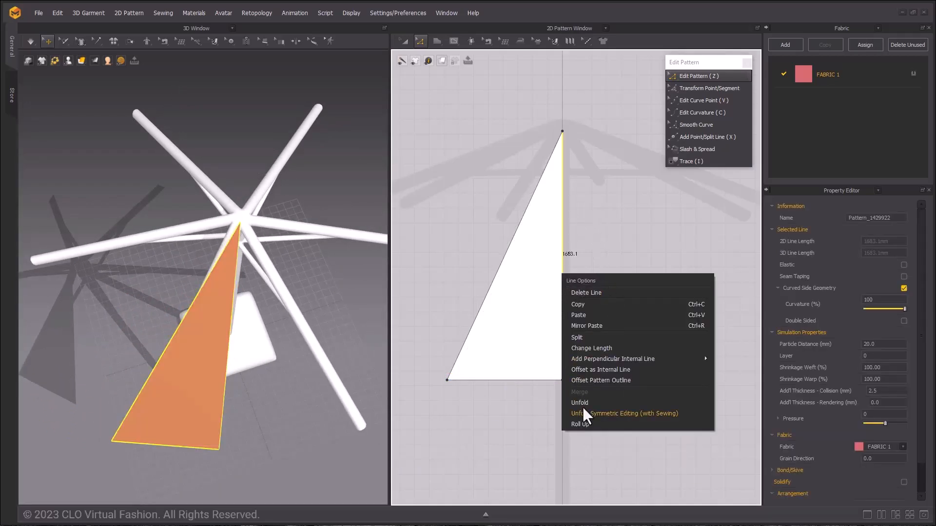
{"action": "mouse_move", "coordinate": [643, 425]}
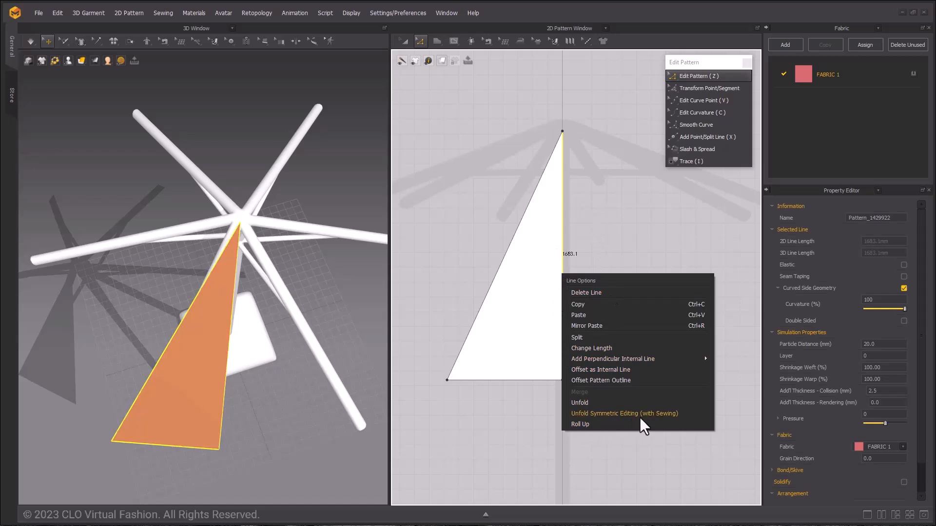
{"action": "left_click", "coordinate": [624, 412]}
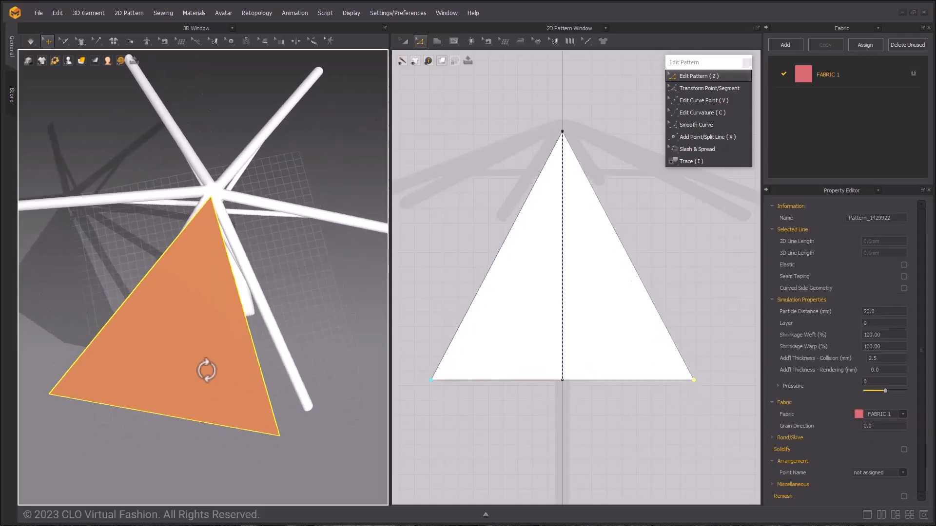
{"action": "left_click", "coordinate": [903, 288]}
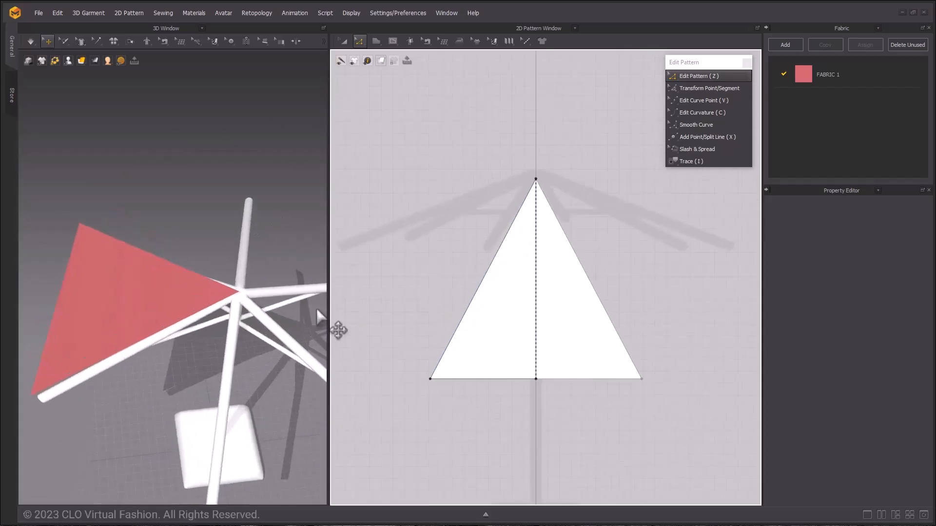
Orbit around the panel and frame, and bring up the Internal Shape tools
{"action": "left_click_drag", "start_coordinate": [337, 331], "coordinate": [237, 436]}
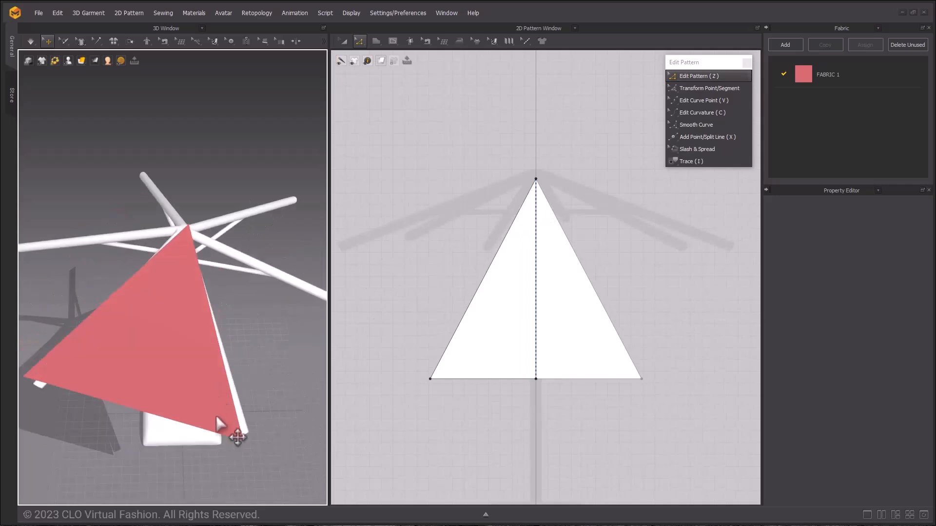
{"action": "left_click", "coordinate": [393, 41]}
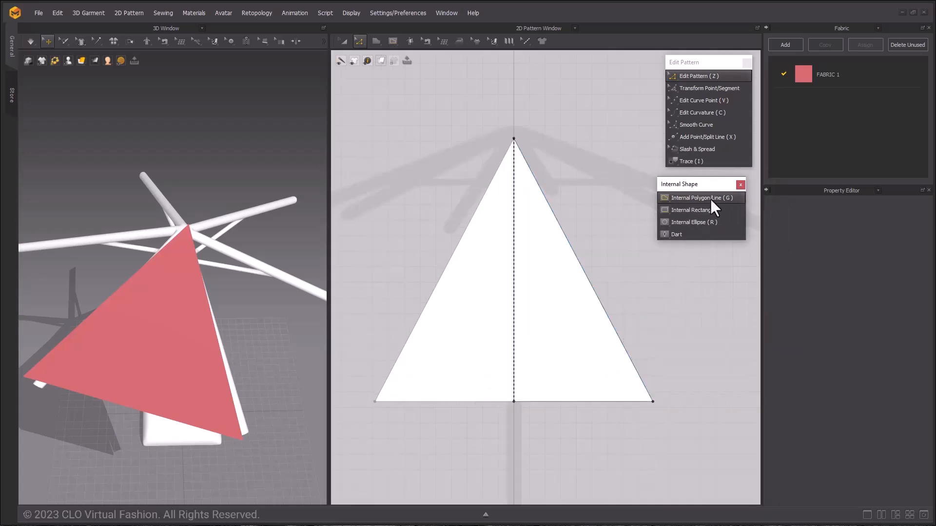
Extend a slanted internal line to the outline and make the bottom edge elastic at 100
{"action": "left_click", "coordinate": [699, 197]}
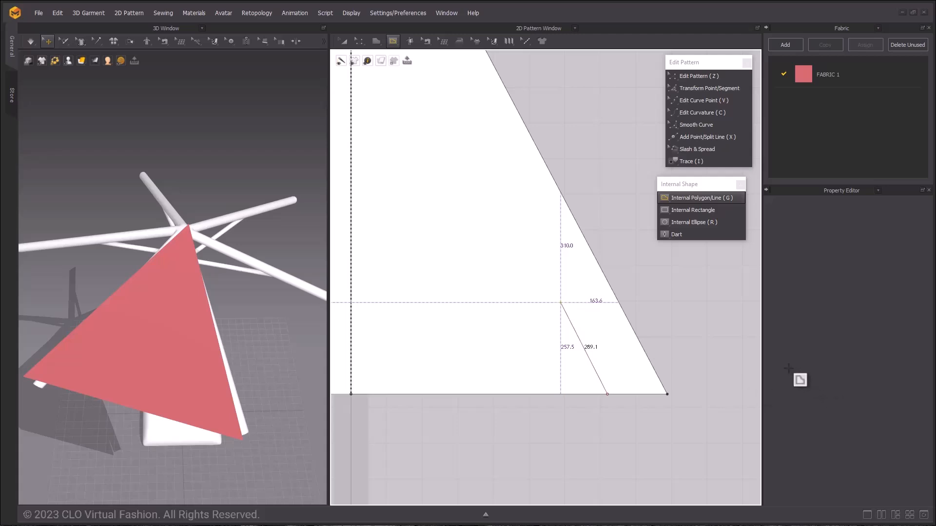
{"action": "mouse_move", "coordinate": [725, 364]}
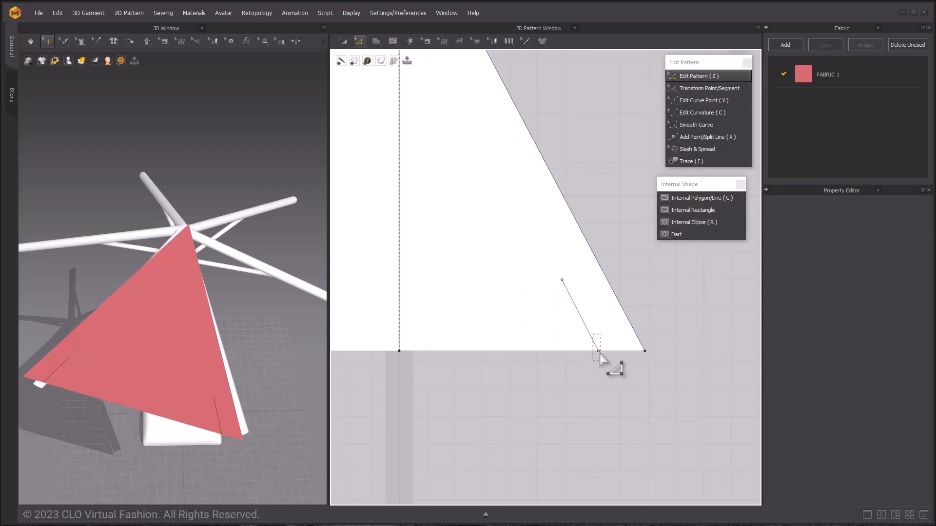
{"action": "left_click", "coordinate": [519, 351]}
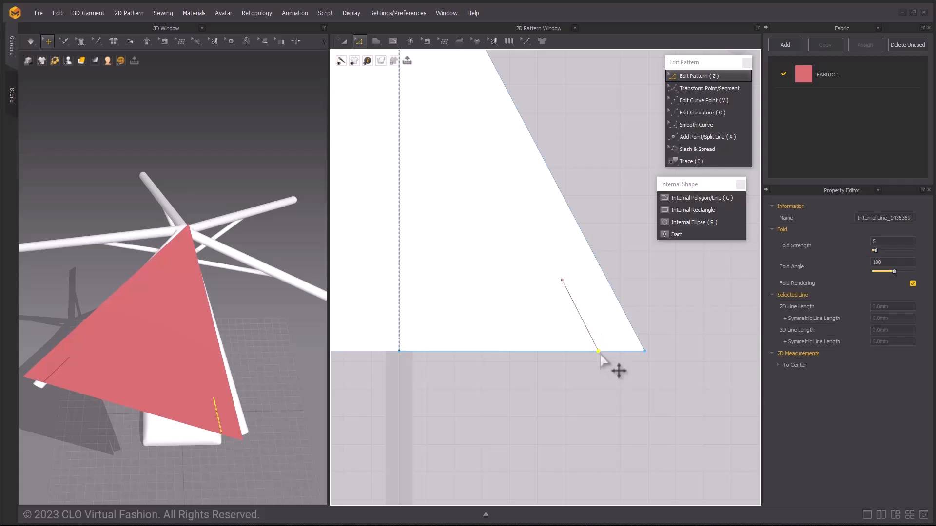
{"action": "right_click", "coordinate": [598, 359]}
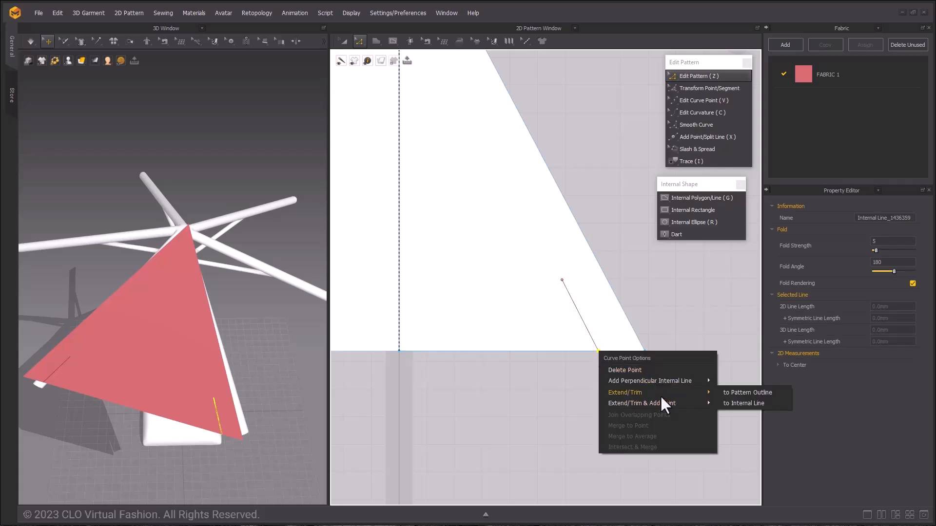
{"action": "left_click", "coordinate": [747, 393]}
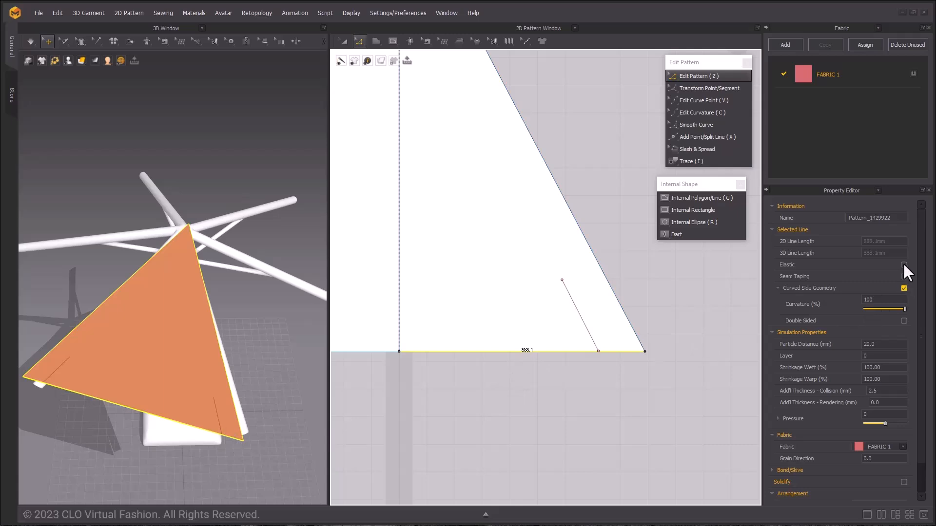
{"action": "left_click", "coordinate": [903, 264]}
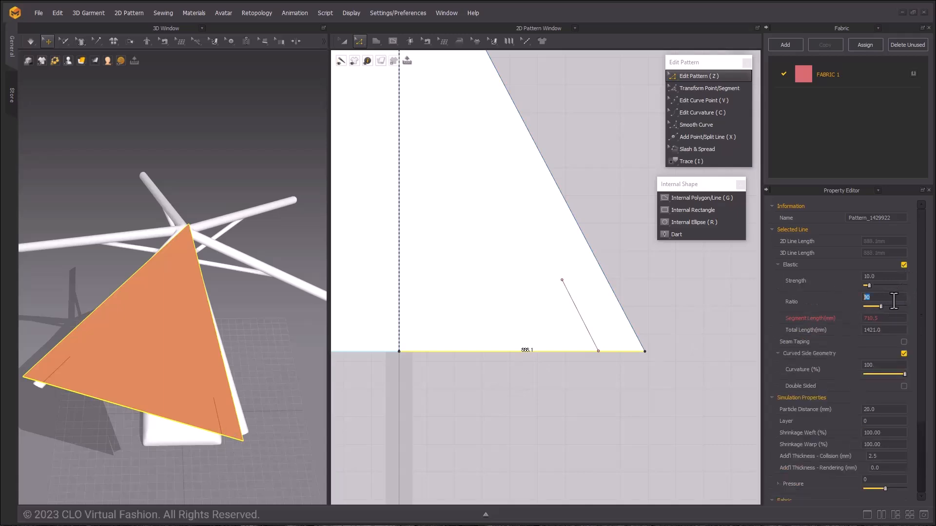
{"action": "type", "text": "100"}
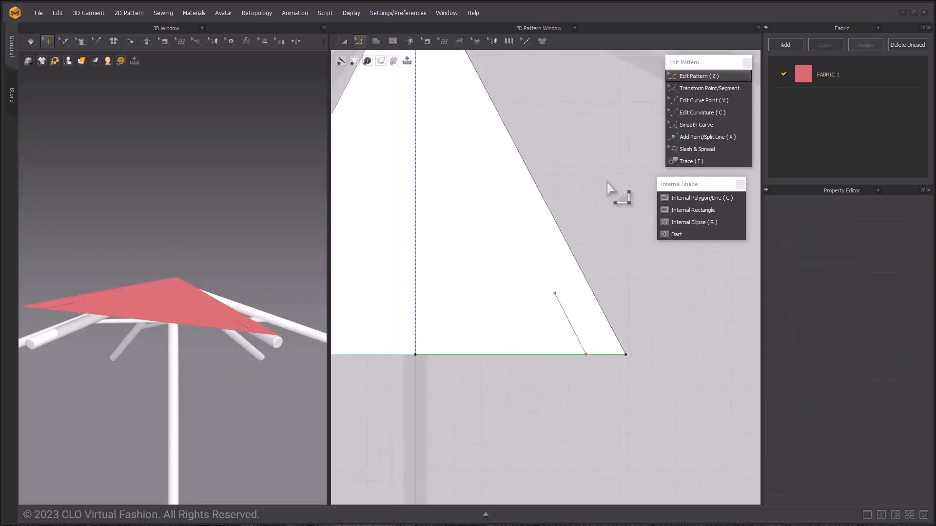
{"action": "mouse_move", "coordinate": [576, 215]}
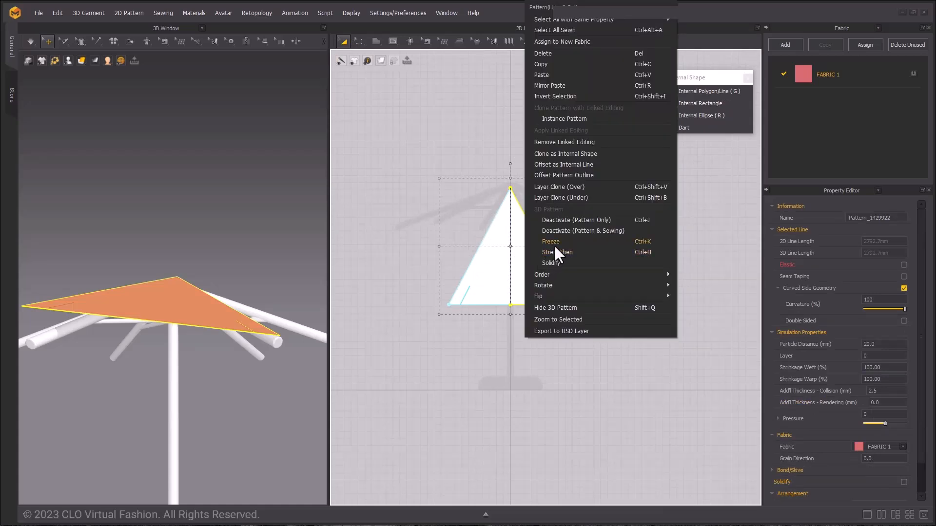
{"action": "mouse_move", "coordinate": [572, 146]}
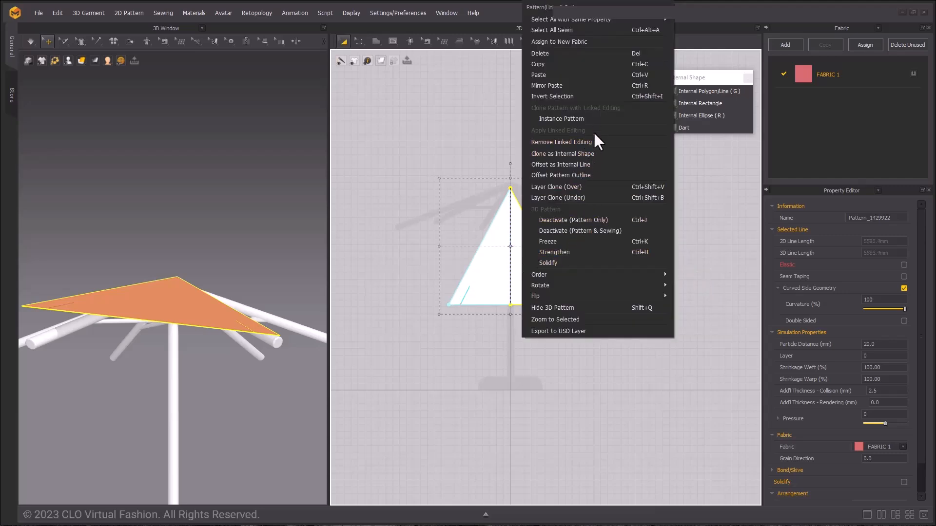
{"action": "mouse_move", "coordinate": [599, 183]}
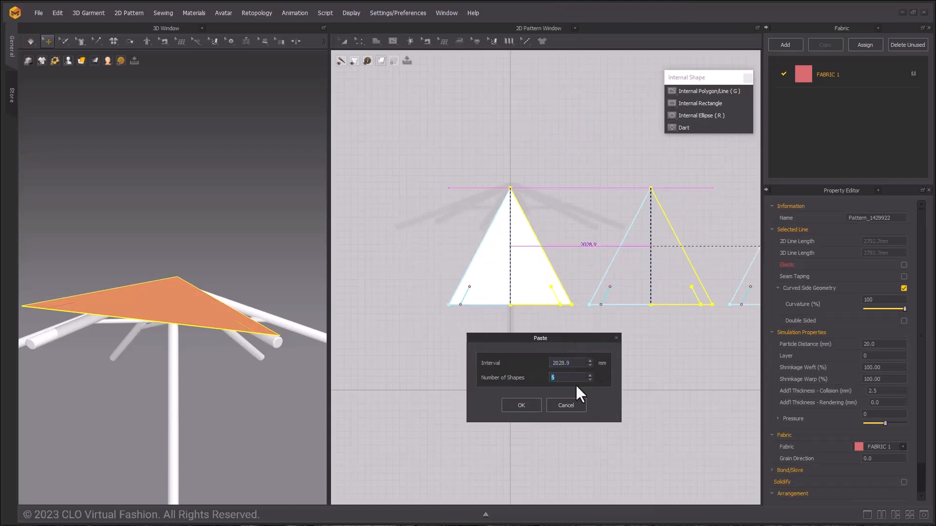
Paste five evenly spaced copies of the canopy panel
{"action": "left_click", "coordinate": [520, 404]}
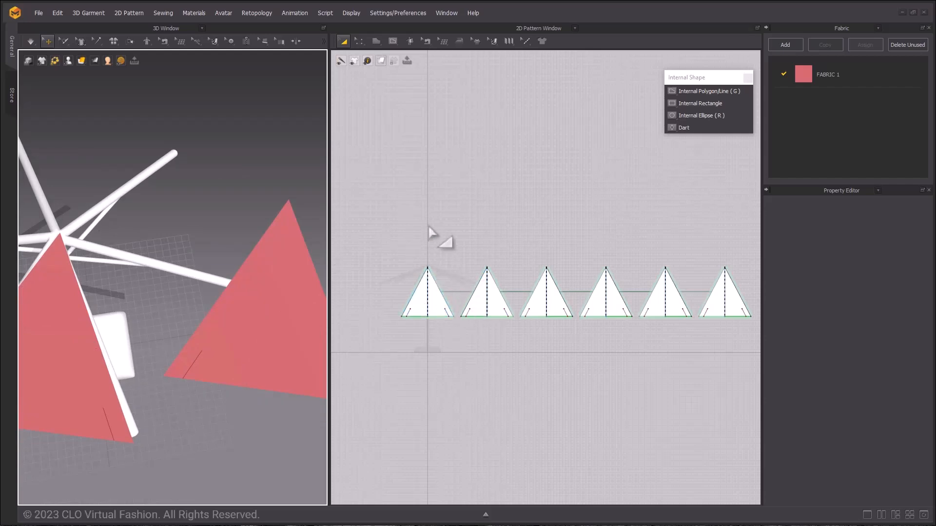
Rotate a panel copy and move the top panel into their hexagon positions
{"action": "right_click", "coordinate": [425, 293]}
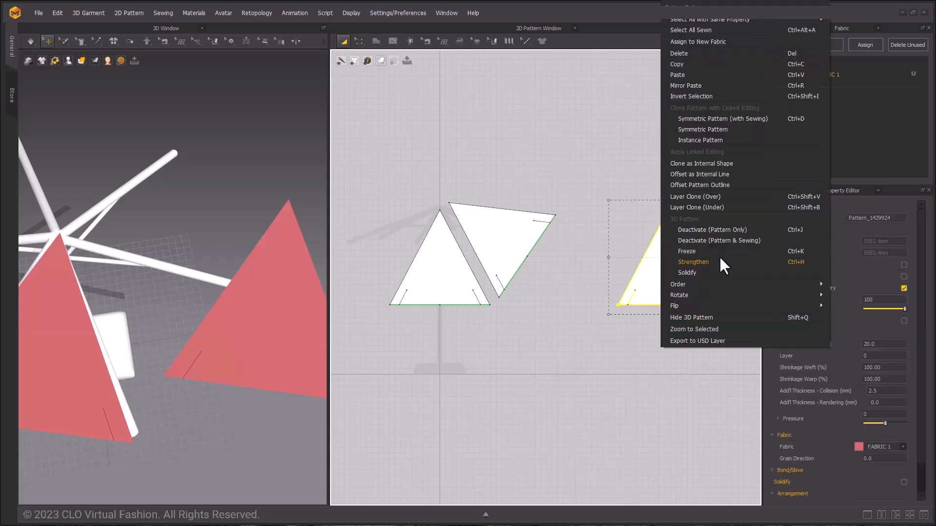
{"action": "mouse_move", "coordinate": [679, 294]}
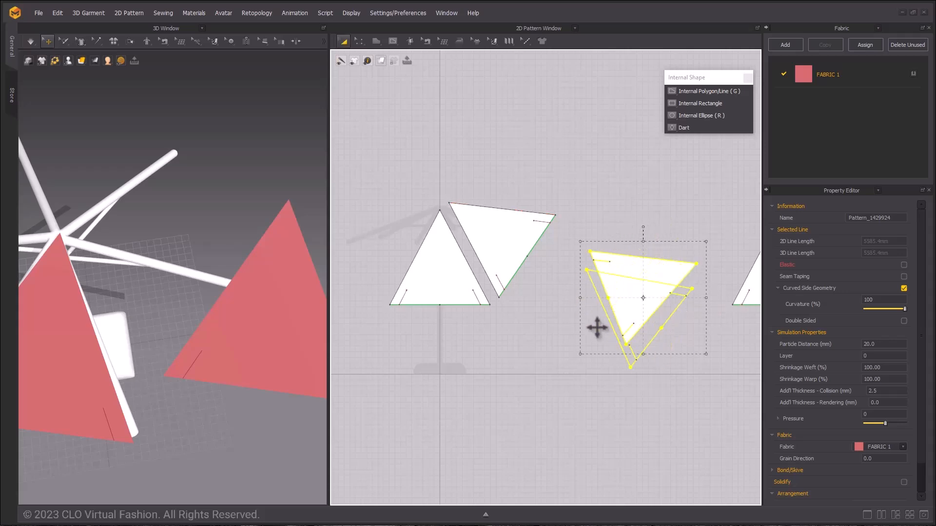
{"action": "left_click_drag", "start_coordinate": [642, 298], "coordinate": [524, 161]}
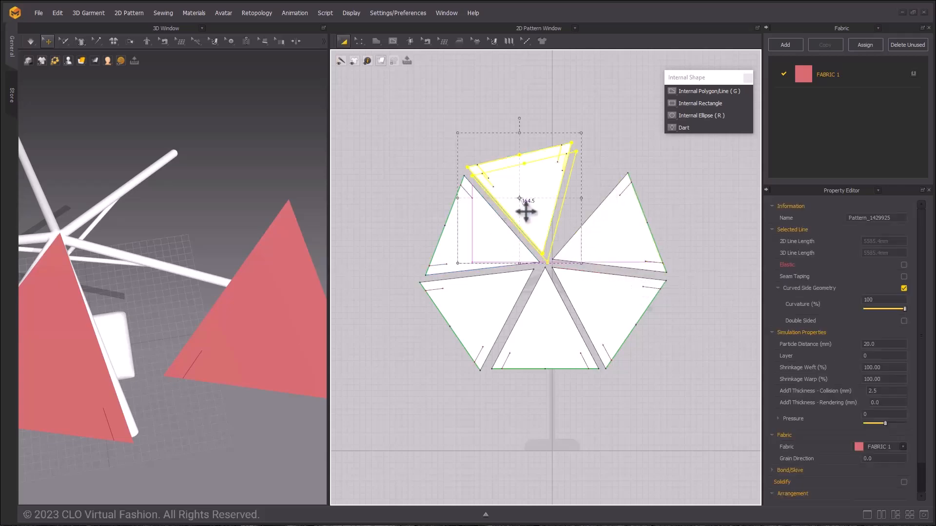
{"action": "left_click_drag", "start_coordinate": [525, 202], "coordinate": [487, 318]}
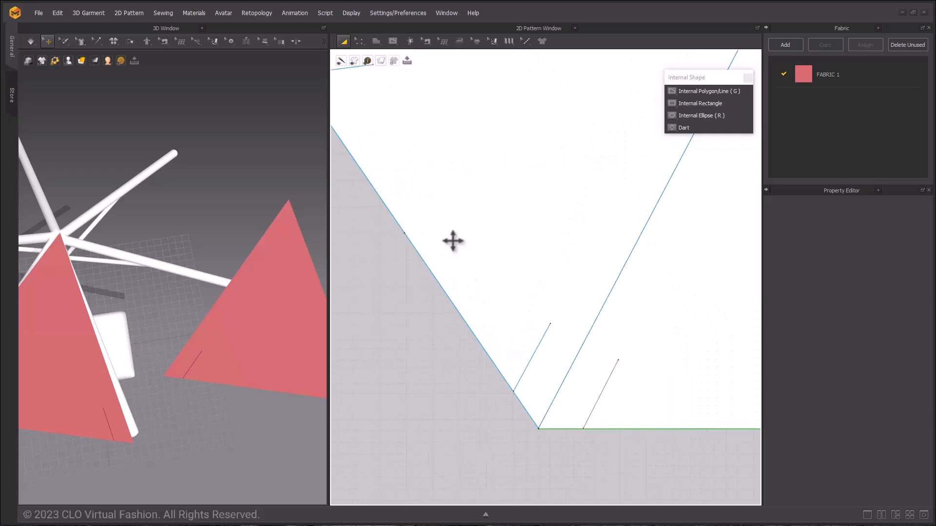
Draw a slanted 289.1 mm internal line near a corner where neighbouring panels meet
{"action": "left_click", "coordinate": [376, 41]}
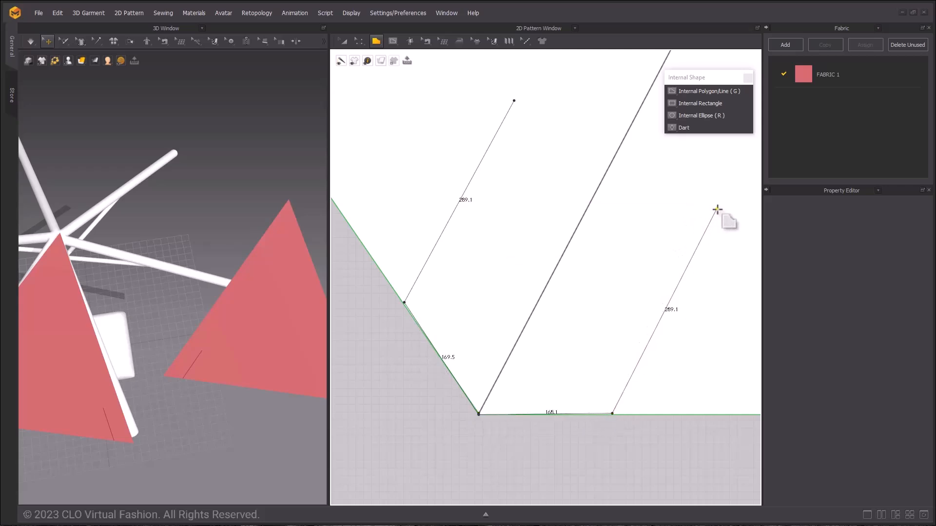
{"action": "left_click", "coordinate": [566, 412]}
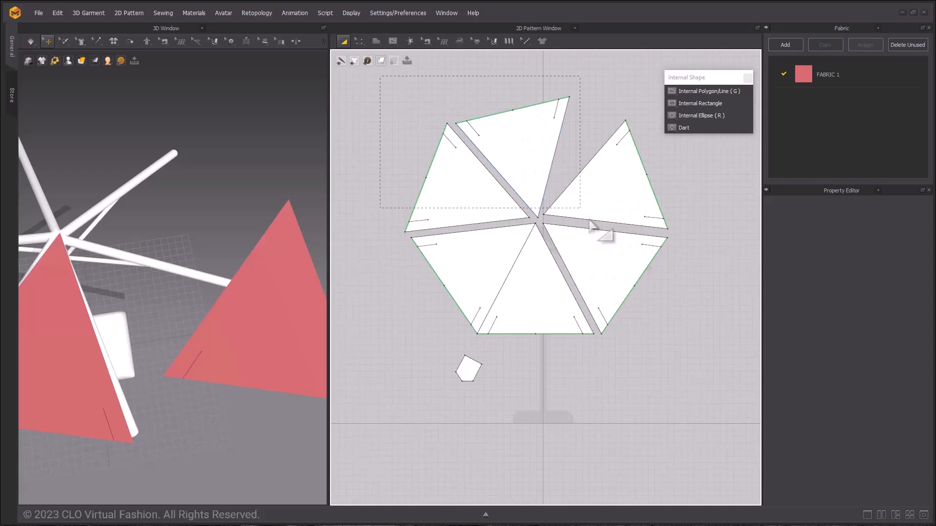
Draw another short diagonal internal line to the panel hem and adjust its end point
{"action": "left_click", "coordinate": [537, 227]}
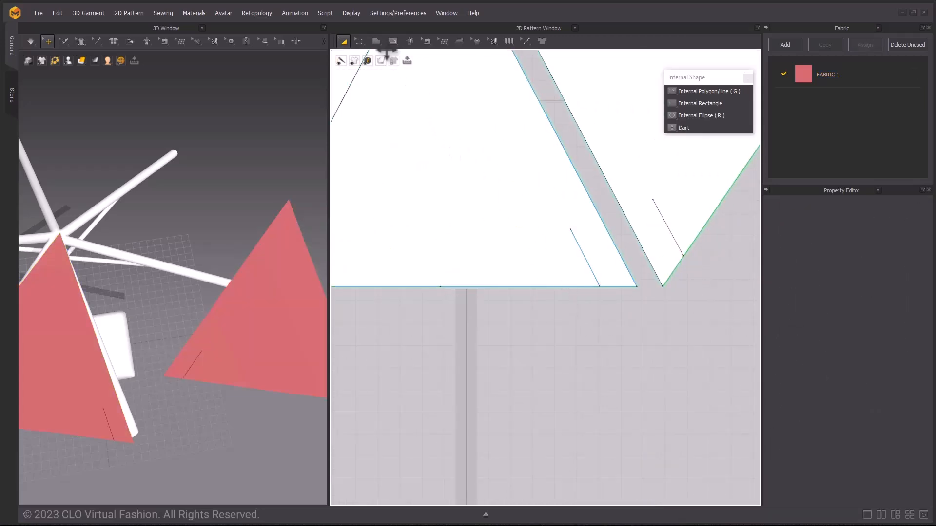
{"action": "left_click", "coordinate": [359, 41]}
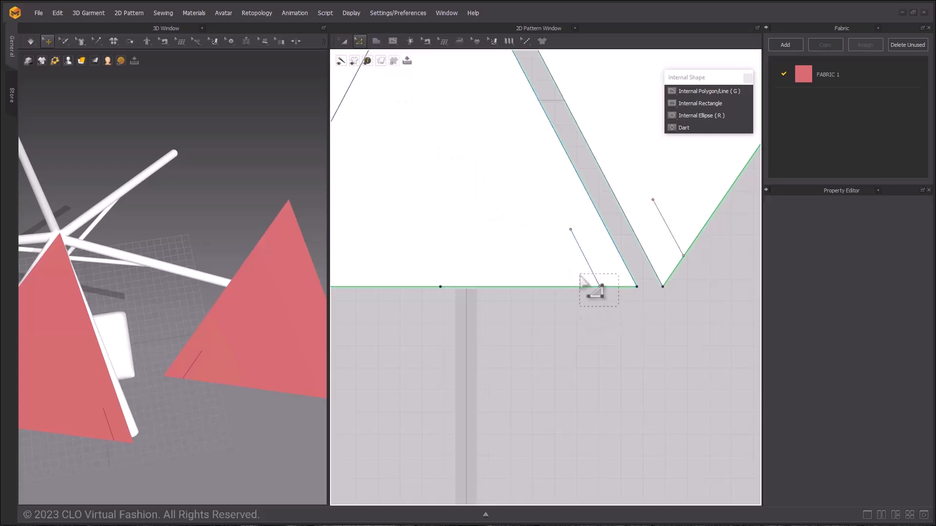
{"action": "right_click", "coordinate": [598, 289]}
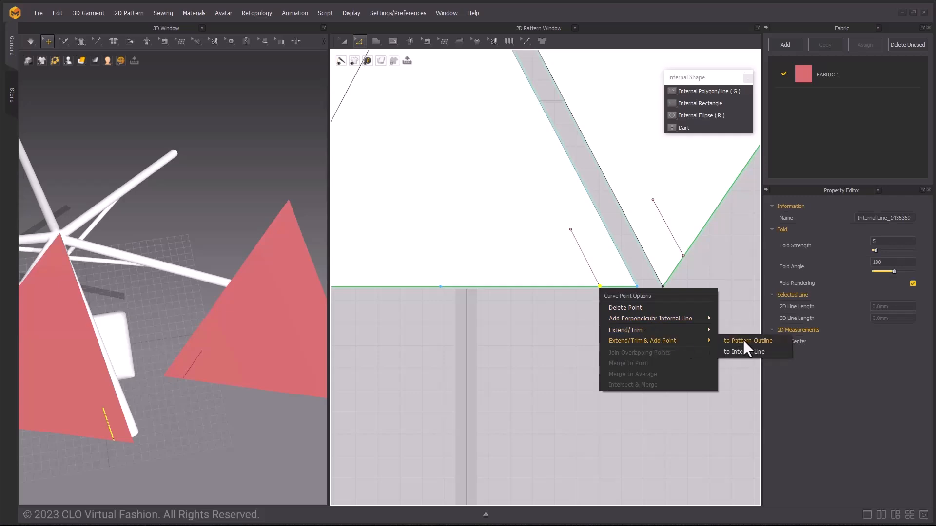
{"action": "left_click", "coordinate": [747, 341]}
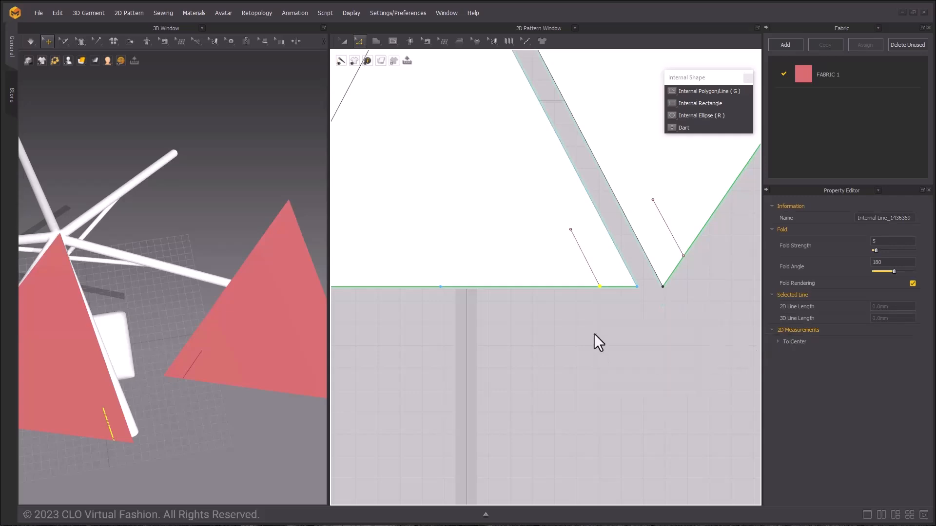
{"action": "mouse_move", "coordinate": [464, 76]}
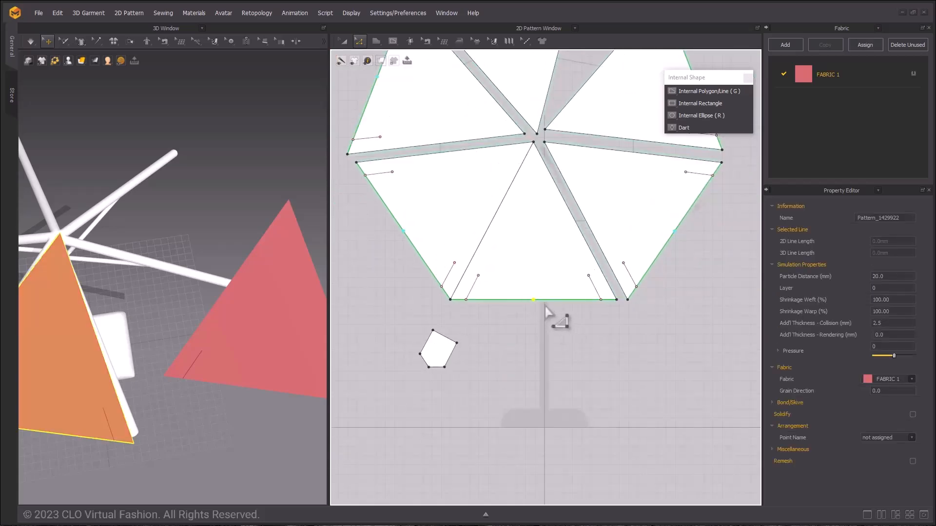
{"action": "mouse_move", "coordinate": [546, 346]}
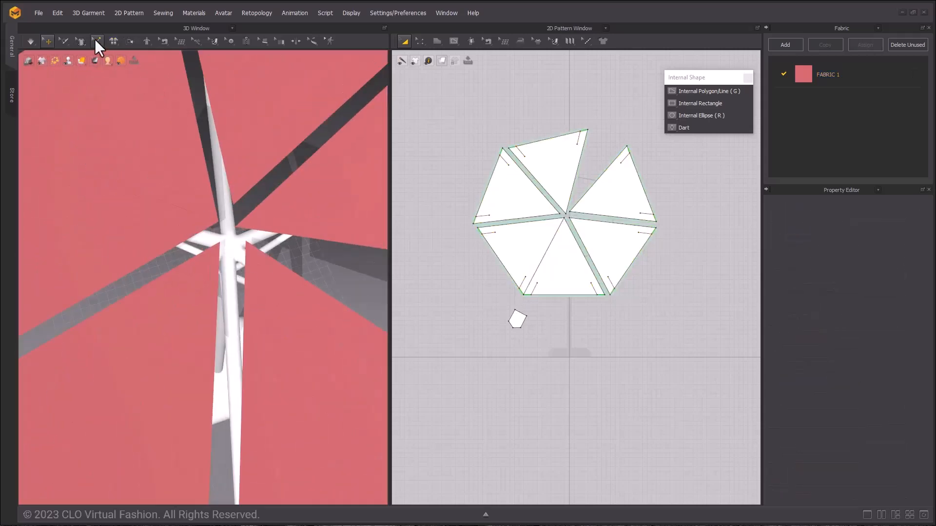
Choose Tack on Avatar to pin canopy panel points onto the frame ribs
{"action": "left_click", "coordinate": [97, 41]}
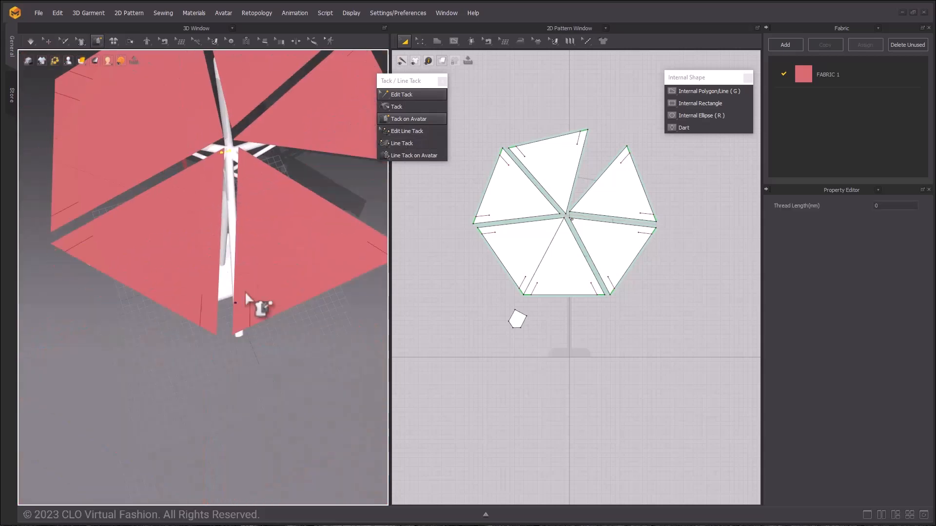
{"action": "mouse_move", "coordinate": [349, 87]}
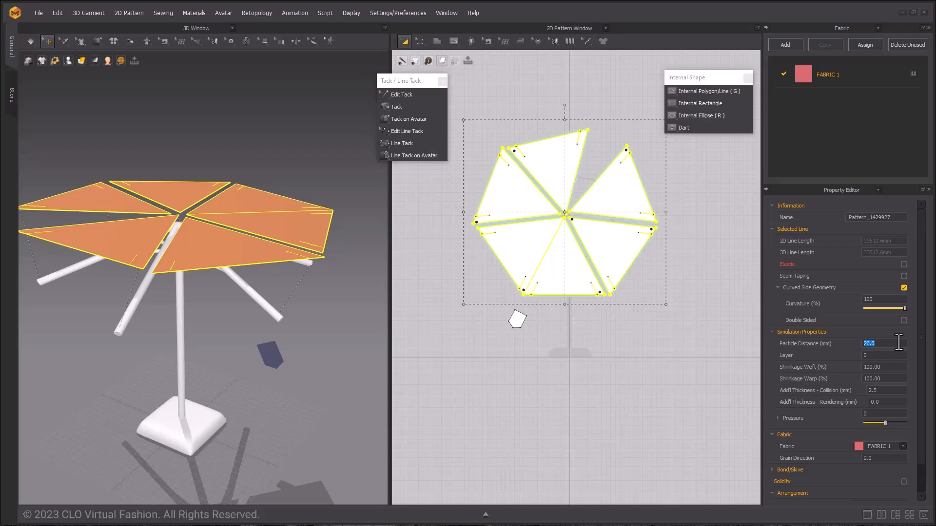
Set canopy particle distance 30, frame skin offset 6 mm and static friction 0
{"action": "type", "text": "30"}
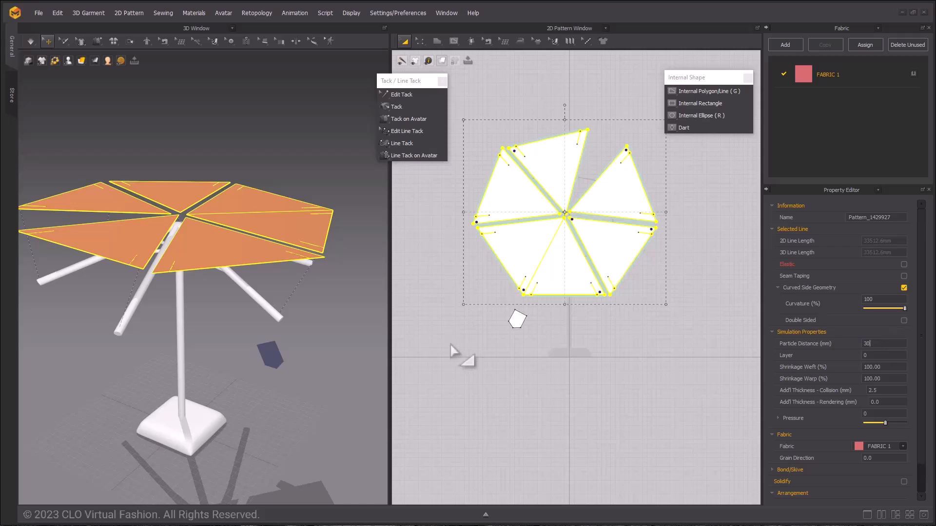
{"action": "mouse_move", "coordinate": [254, 308]}
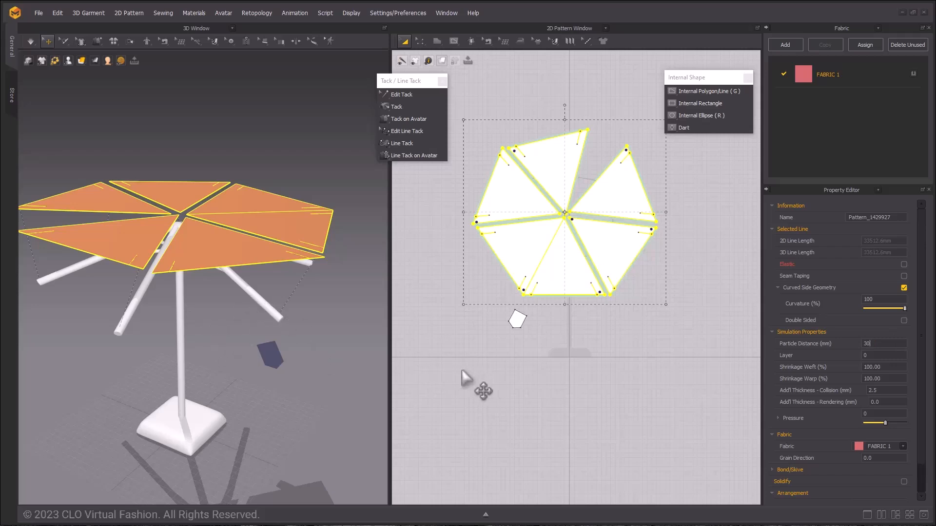
{"action": "mouse_move", "coordinate": [340, 358]}
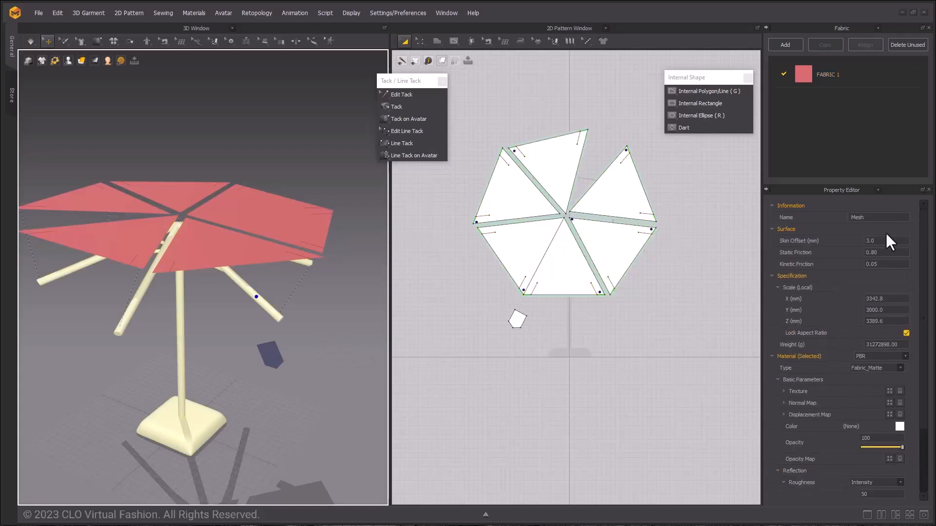
{"action": "triple_click", "coordinate": [885, 240]}
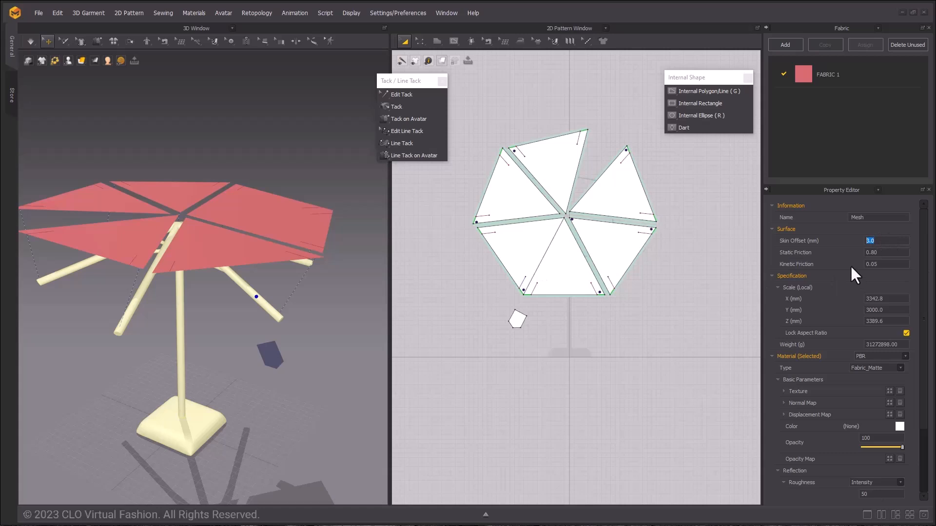
{"action": "type", "text": "6"}
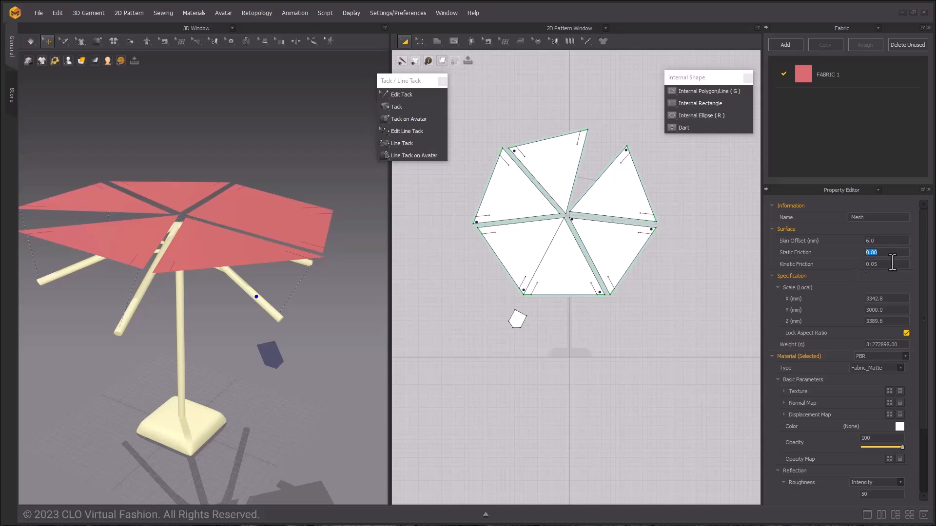
{"action": "type", "text": "0"}
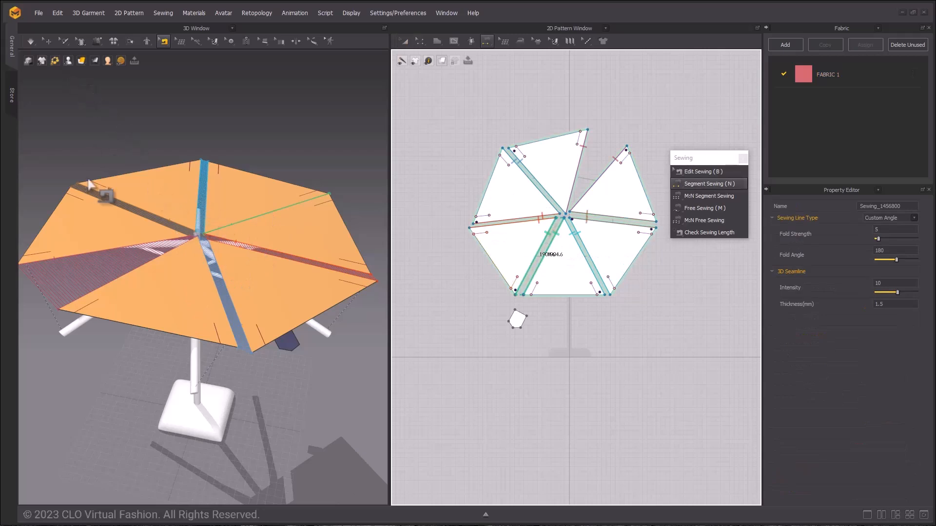
Sew adjoining canopy panel edges and drag the fabric as it drapes over the frame
{"action": "left_click", "coordinate": [31, 41]}
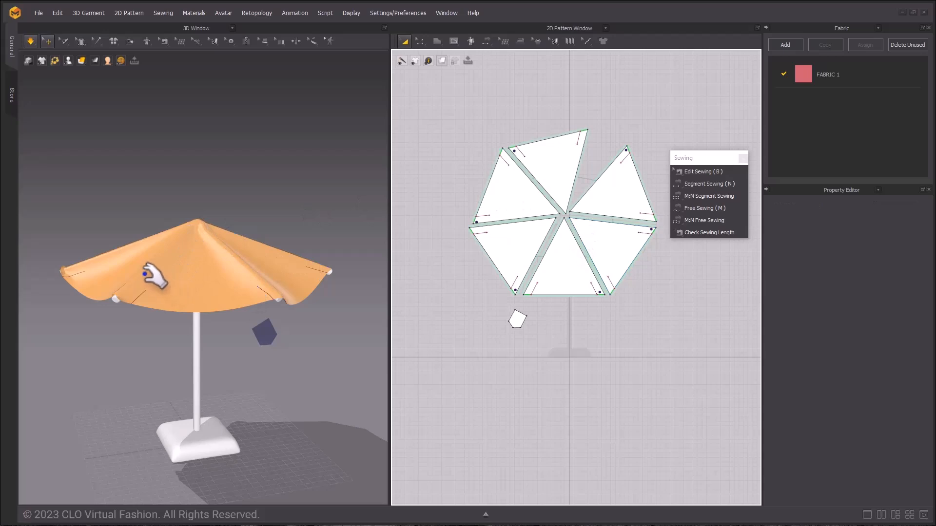
{"action": "left_click", "coordinate": [707, 183]}
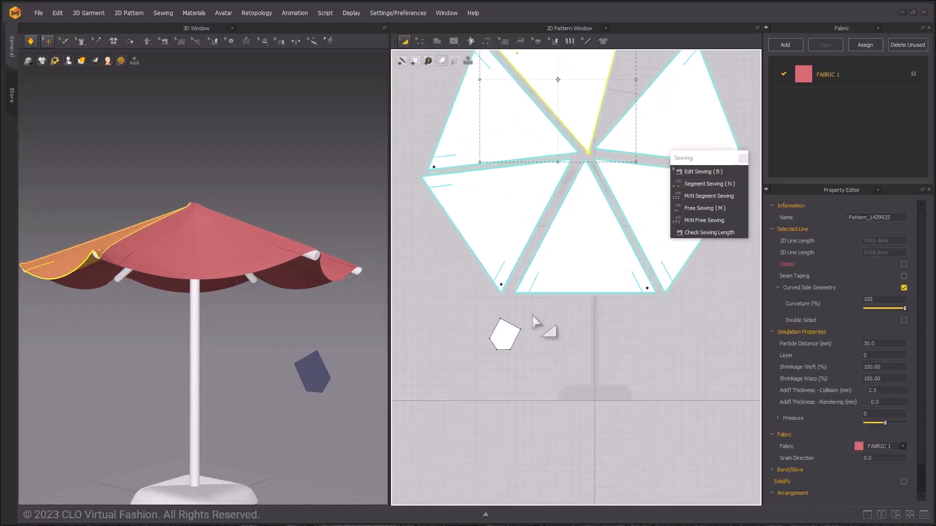
{"action": "left_click_drag", "start_coordinate": [558, 80], "coordinate": [502, 145]}
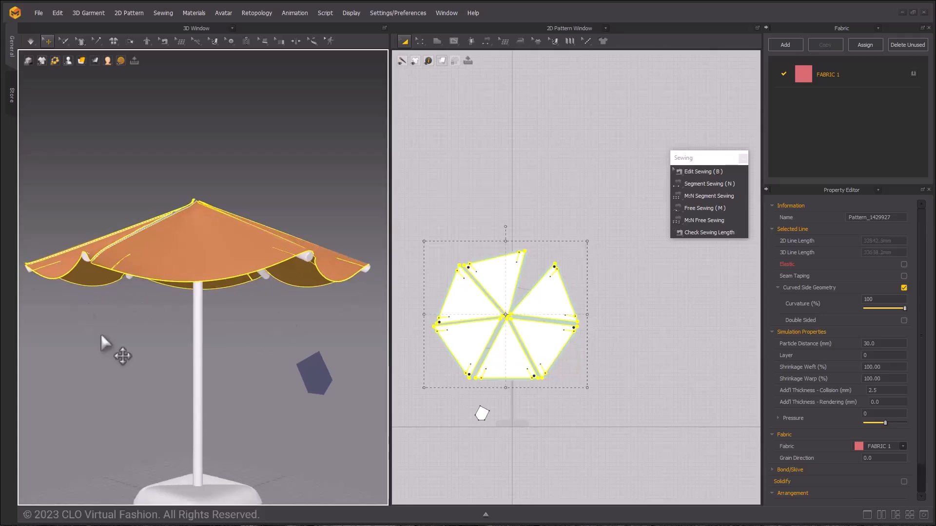
Open the 3D window context menu for all selected canopy panels
{"action": "right_click", "coordinate": [185, 349]}
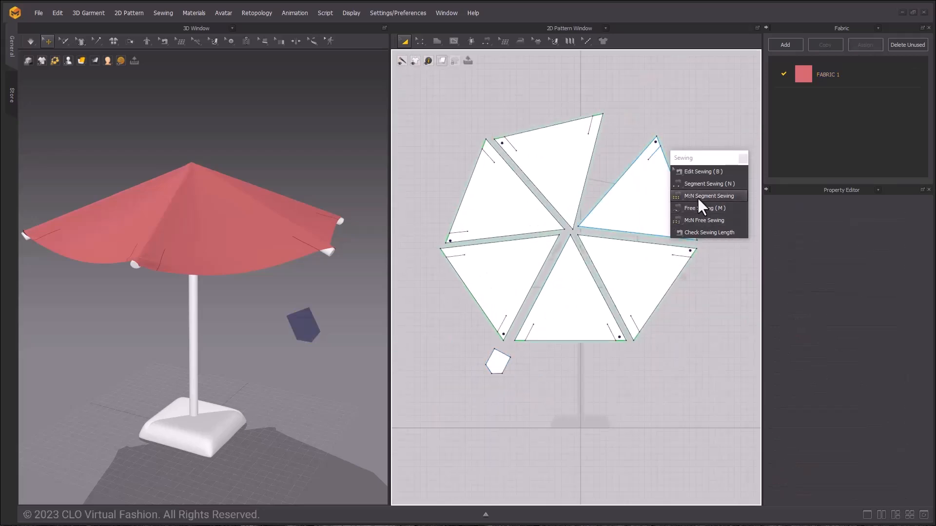
Select a pattern piece to begin placing copies of the pentagon tab
{"action": "left_click", "coordinate": [708, 183]}
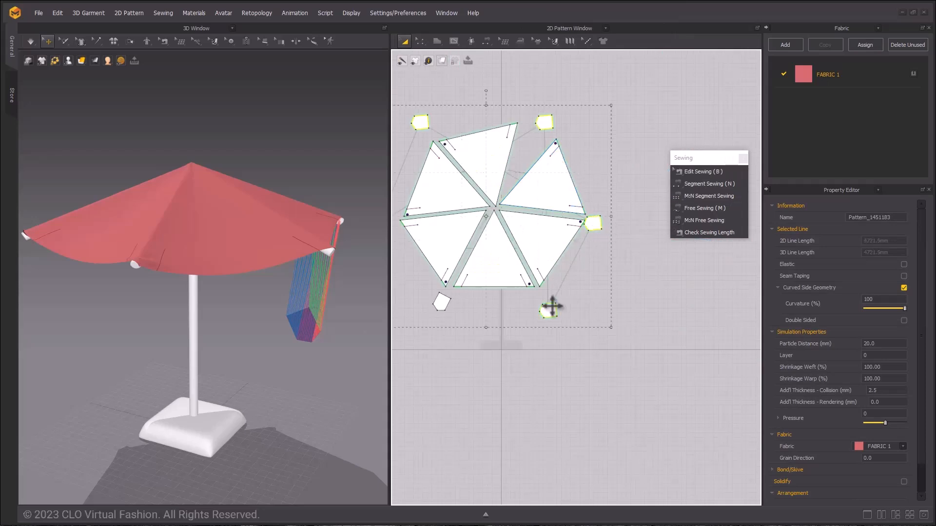
Open the 2D Pattern Window context menu to paste the remaining tab copies
{"action": "right_click", "coordinate": [550, 308]}
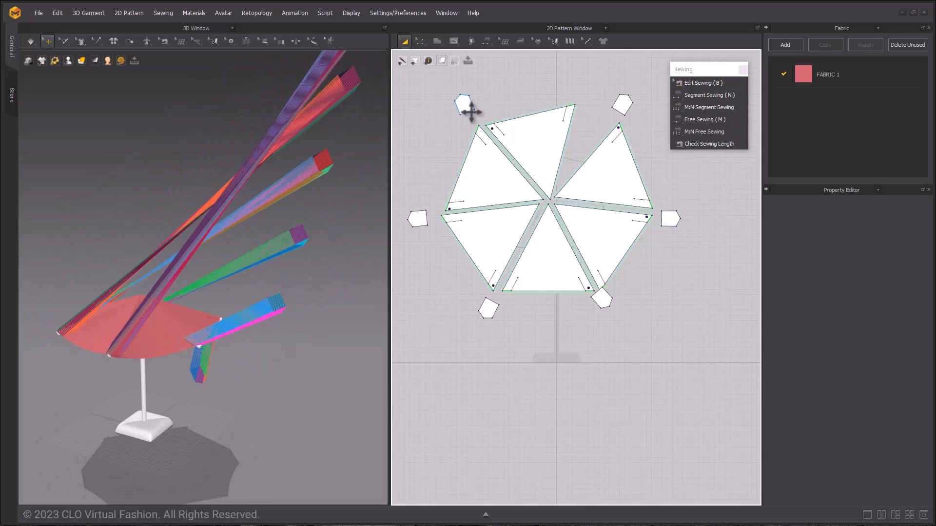
Select the six pentagon tabs placed beside the canopy corners
{"action": "left_click", "coordinate": [465, 106]}
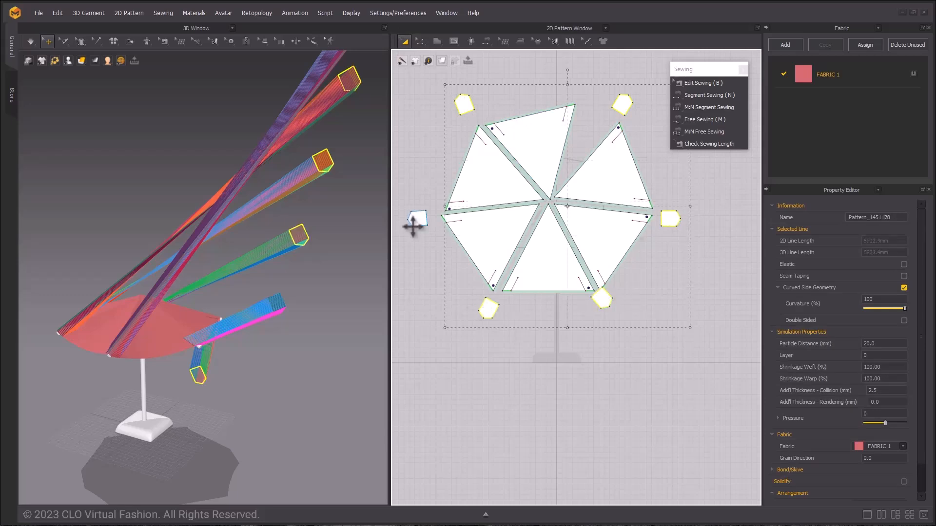
Open Pattern Options for the six selected tabs in the 3D window
{"action": "right_click", "coordinate": [349, 80]}
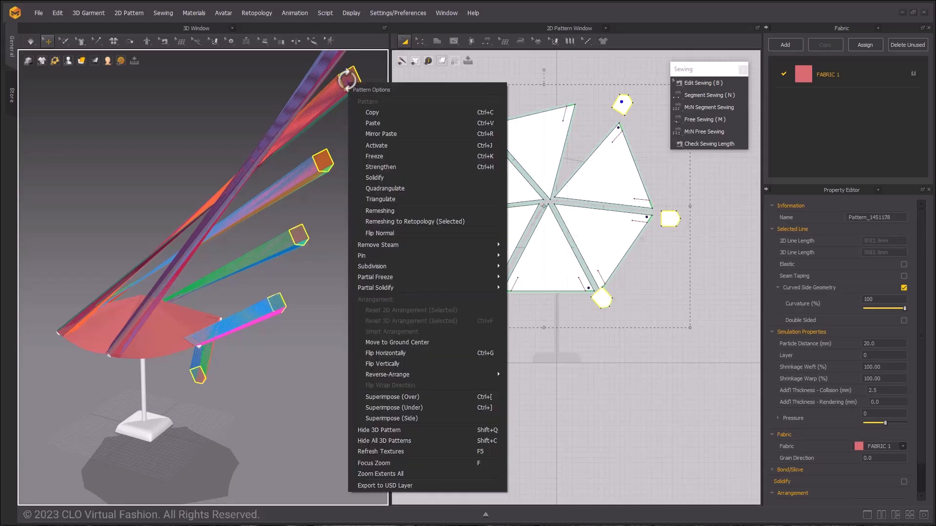
{"action": "mouse_move", "coordinate": [414, 323]}
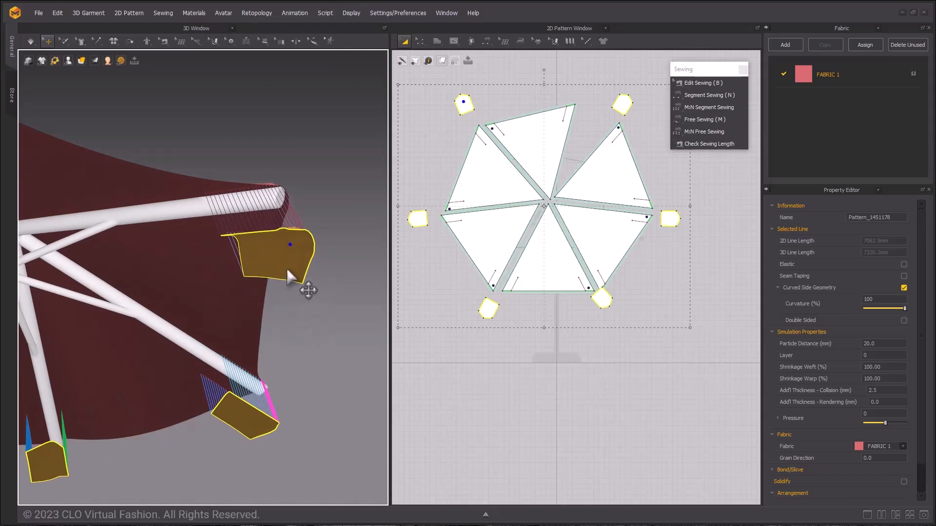
{"action": "mouse_move", "coordinate": [292, 266]}
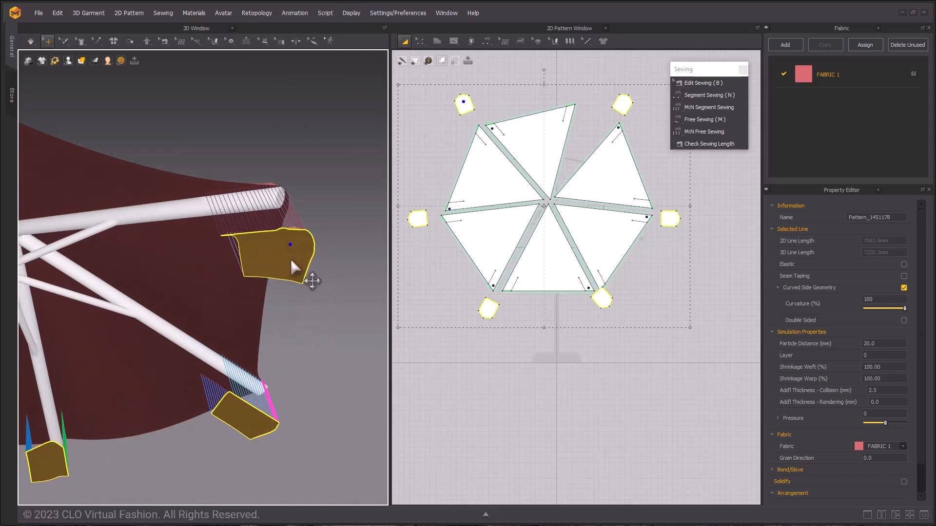
{"action": "mouse_move", "coordinate": [334, 292]}
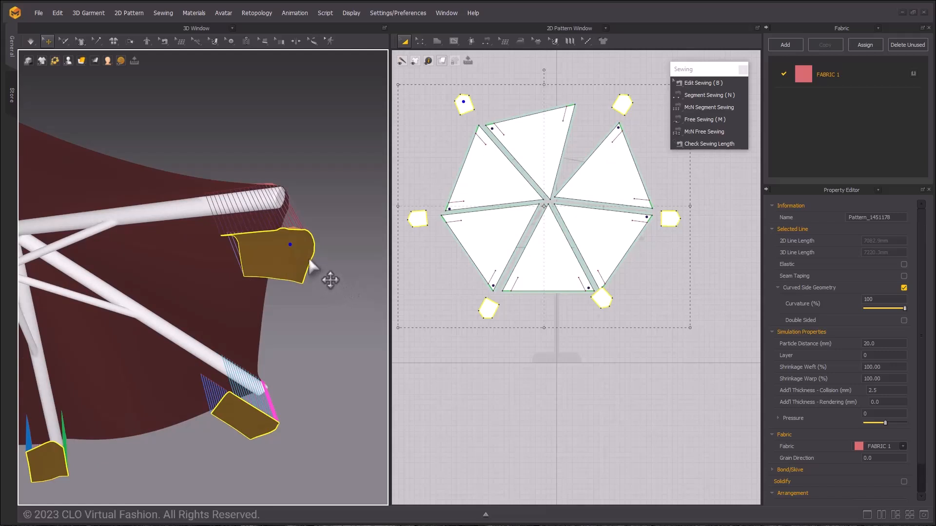
{"action": "mouse_move", "coordinate": [274, 264]}
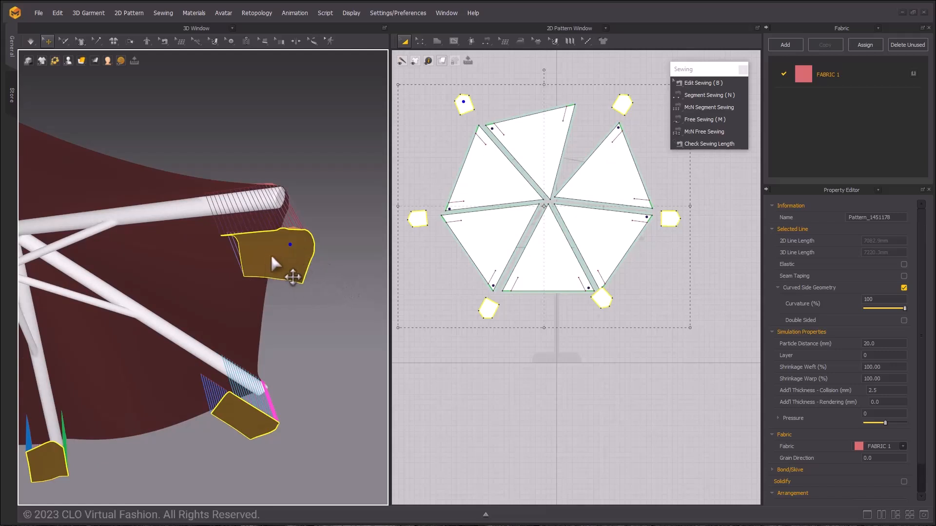
Open the context menu for a hanging tab in the 3D window
{"action": "right_click", "coordinate": [271, 260]}
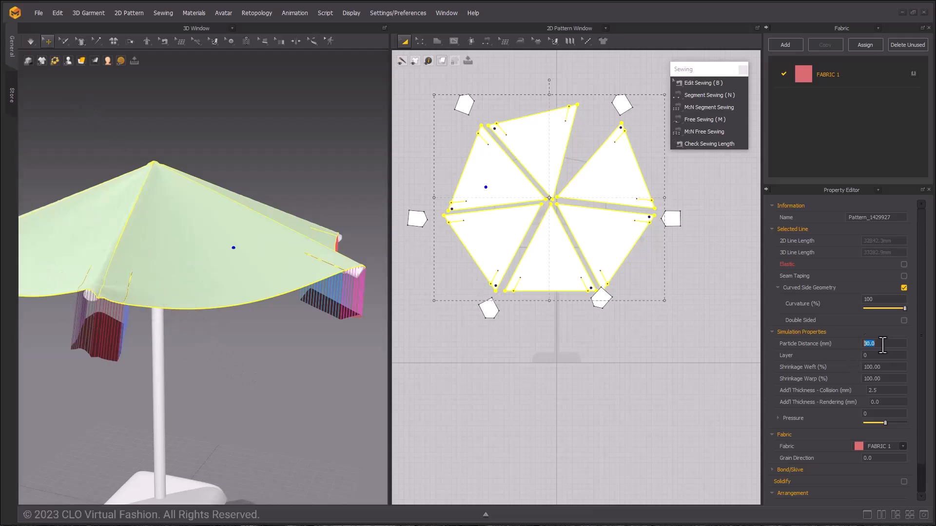
Set canopy particle distance to 20 and all six corner pockets to 15
{"action": "type", "text": "2"}
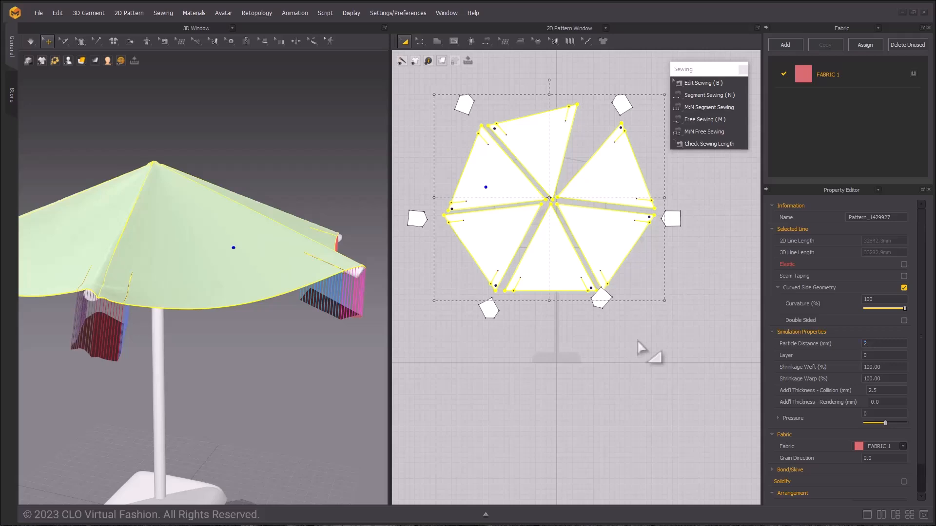
{"action": "type", "text": "0"}
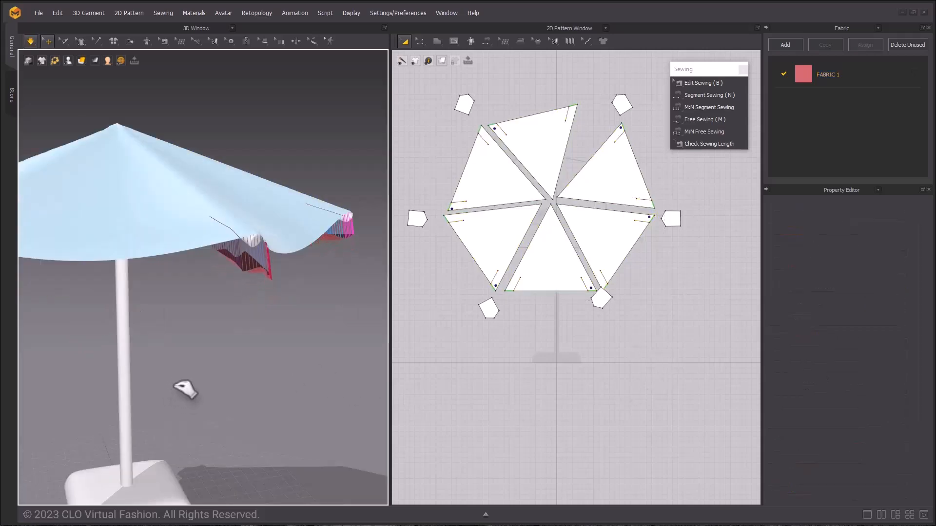
{"action": "left_click_drag", "start_coordinate": [185, 388], "coordinate": [159, 327]}
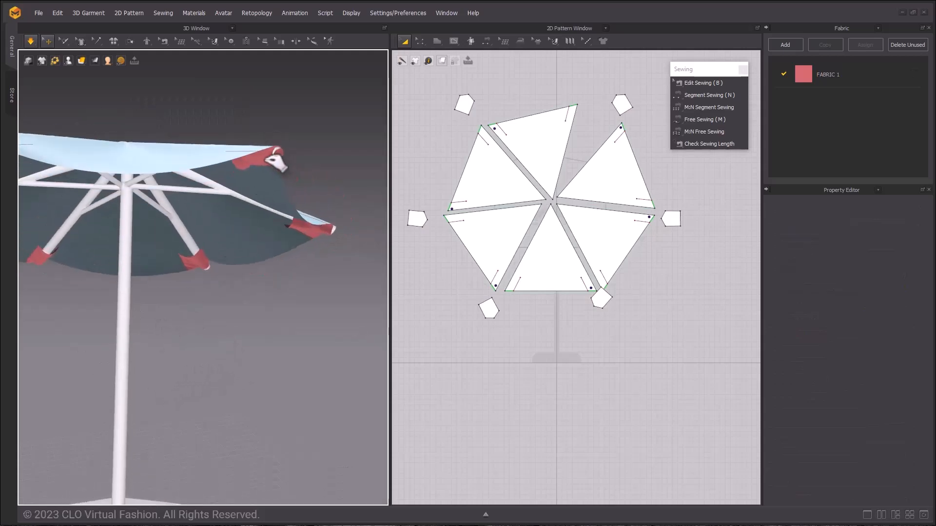
{"action": "left_click", "coordinate": [416, 218]}
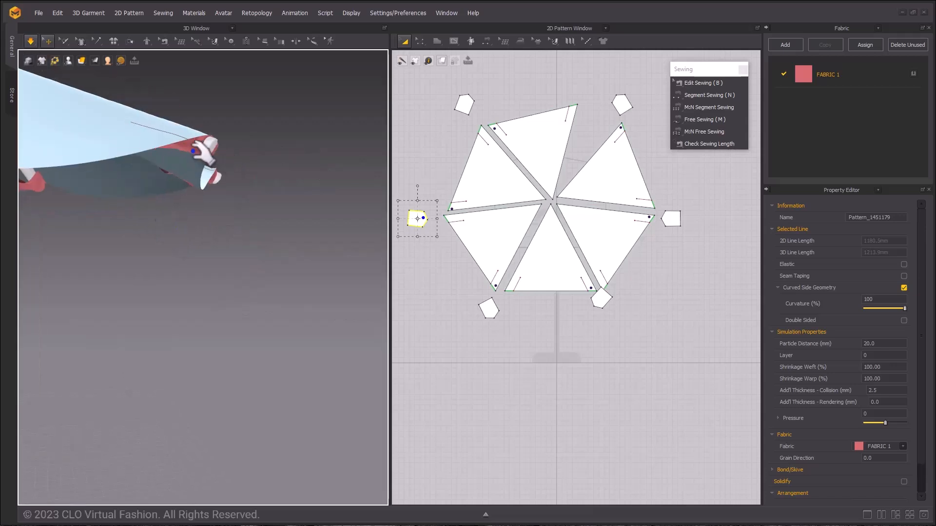
{"action": "left_click_drag", "start_coordinate": [418, 218], "coordinate": [488, 308]}
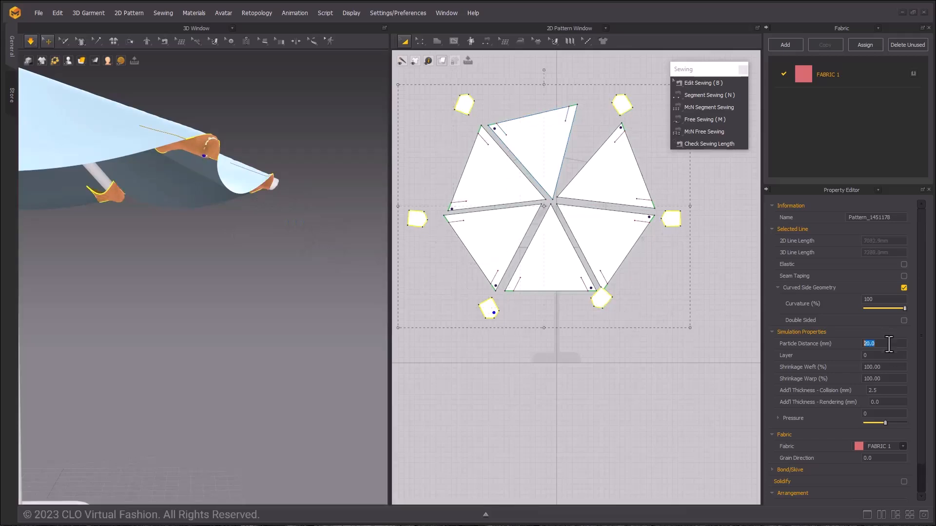
{"action": "type", "text": "15.0"}
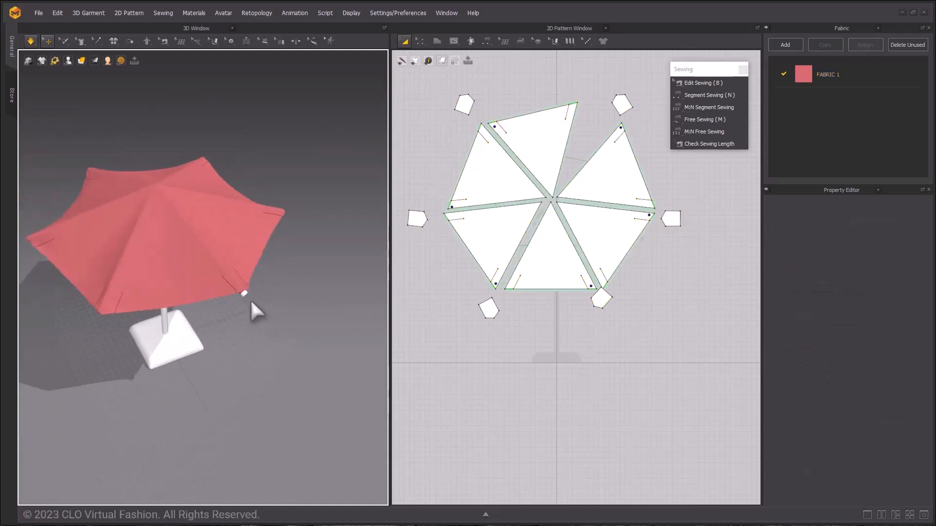
Simulate the canopy draping over the frame and orbit to view the whole umbrella
{"action": "left_click", "coordinate": [549, 257]}
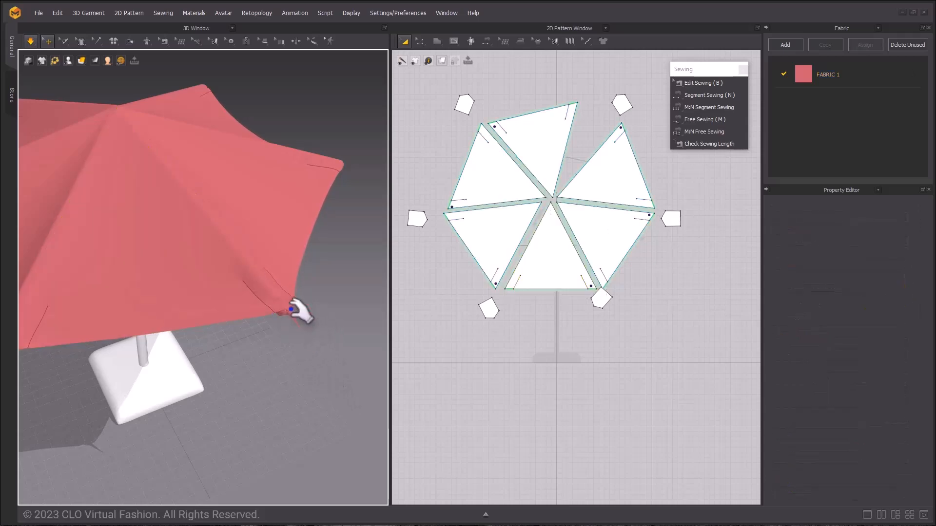
{"action": "mouse_move", "coordinate": [320, 345]}
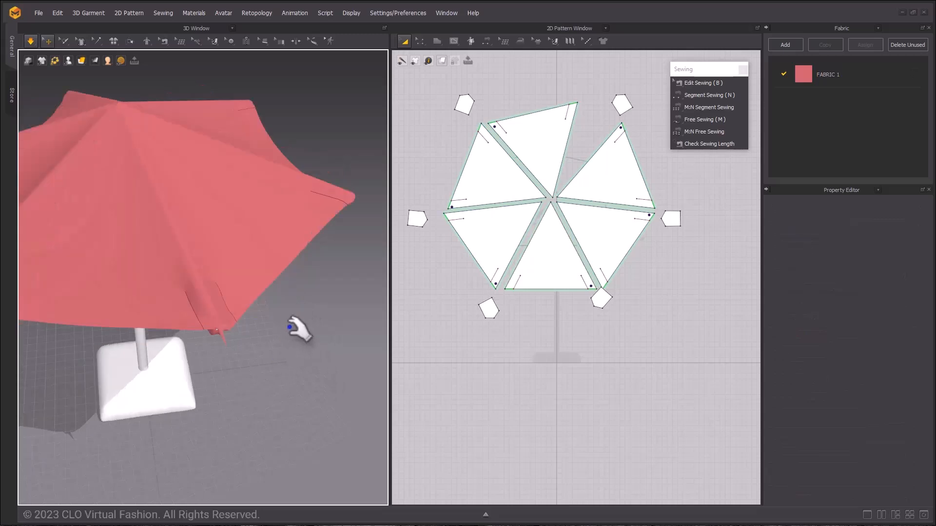
{"action": "left_click_drag", "start_coordinate": [298, 331], "coordinate": [236, 316]}
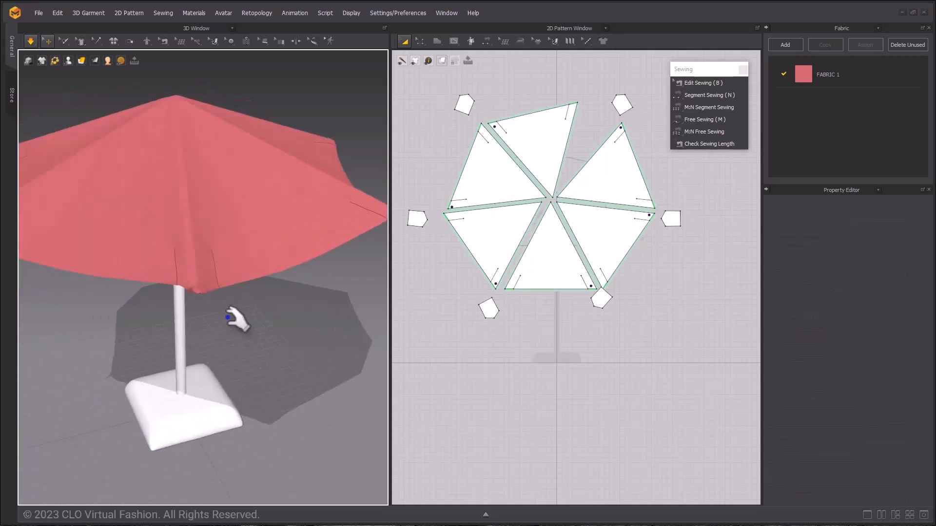
{"action": "left_click_drag", "start_coordinate": [233, 320], "coordinate": [161, 253]}
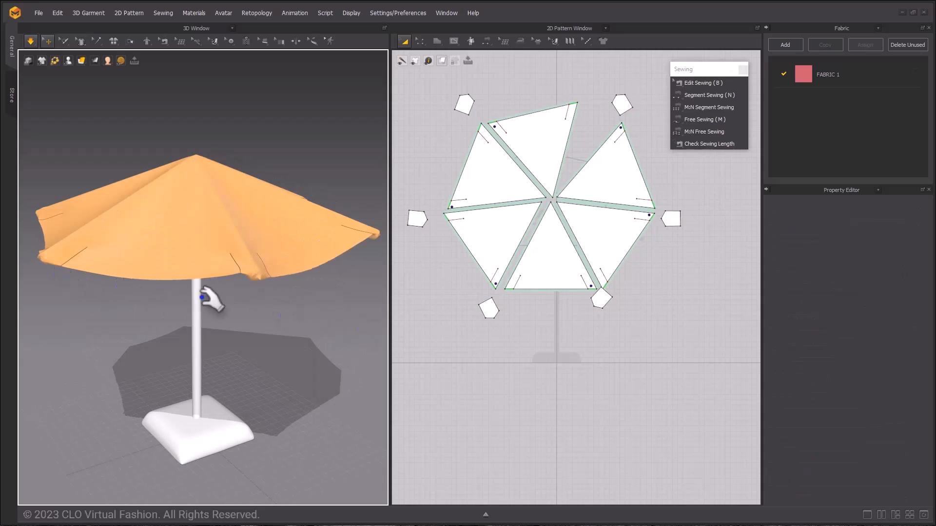
Check the panel edge length and draw a 1740.8 × 200 tab rectangle
{"action": "left_click", "coordinate": [436, 41]}
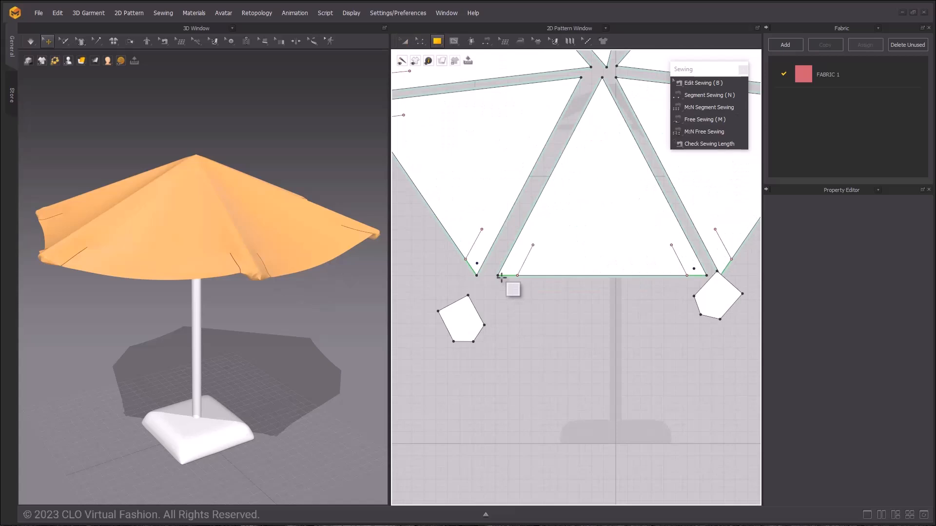
{"action": "left_click", "coordinate": [598, 275]}
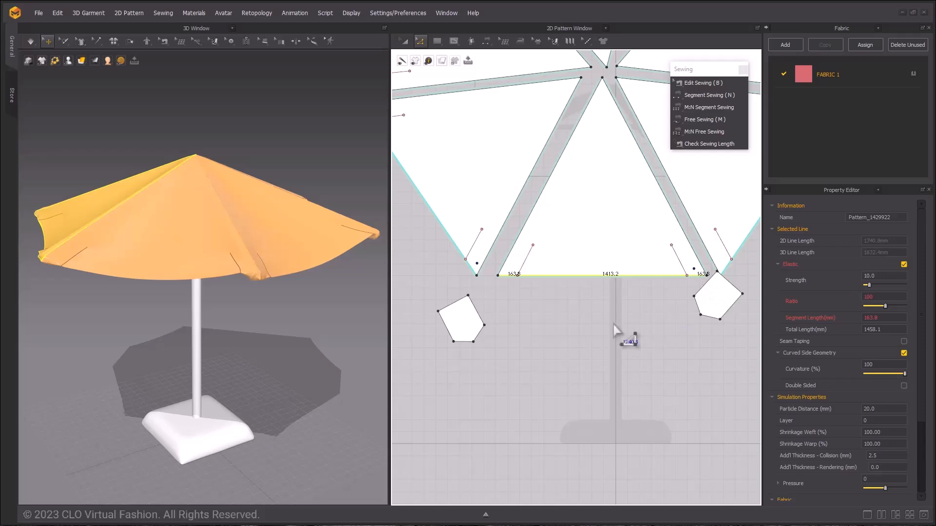
{"action": "left_click", "coordinate": [436, 41]}
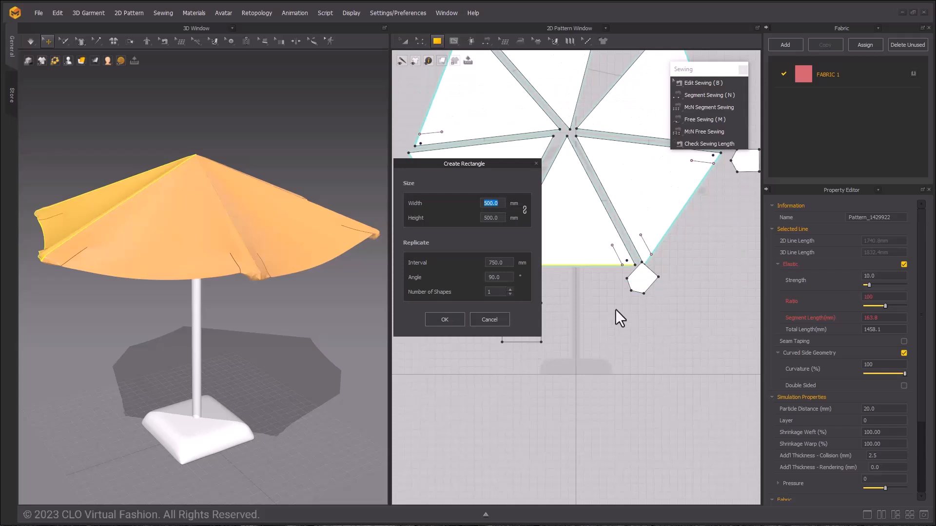
{"action": "type", "text": "1740.8"}
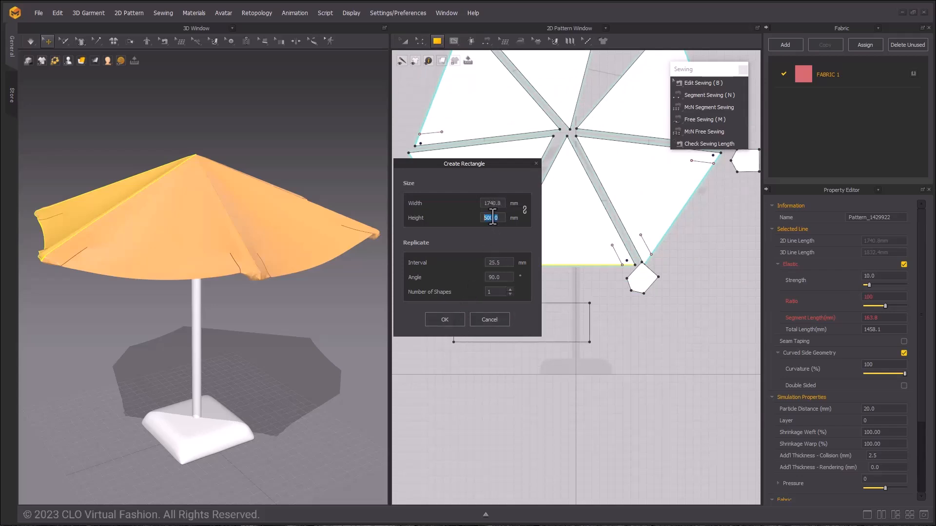
{"action": "type", "text": "200"}
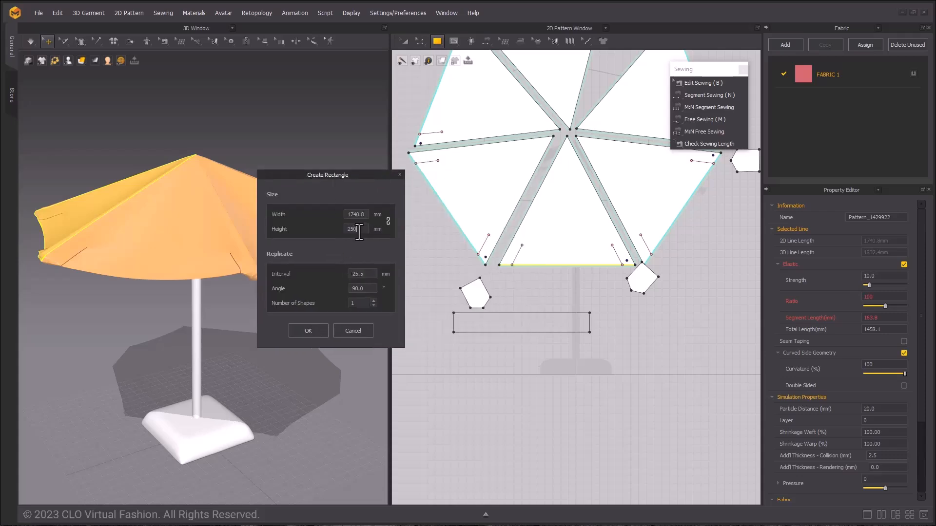
{"action": "left_click", "coordinate": [308, 331]}
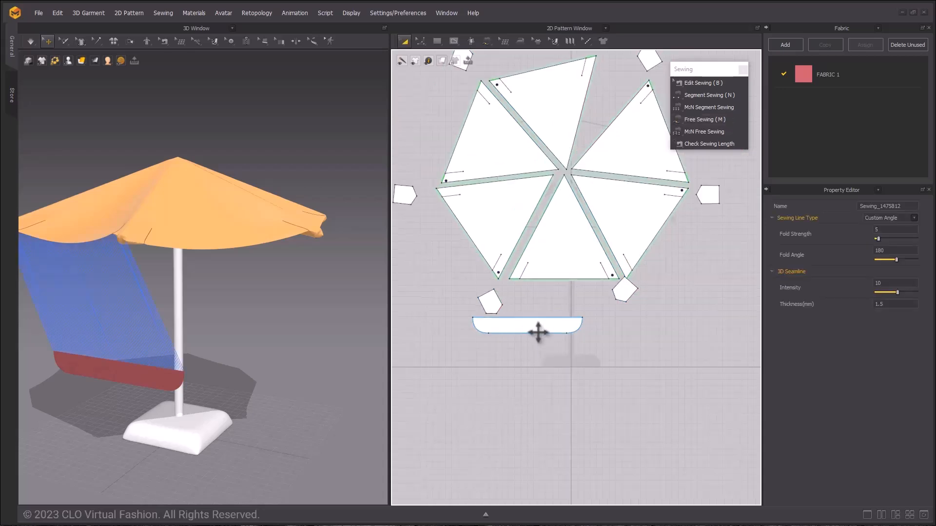
Select the tab pattern and move a copy above the top canopy edge
{"action": "left_click", "coordinate": [526, 325]}
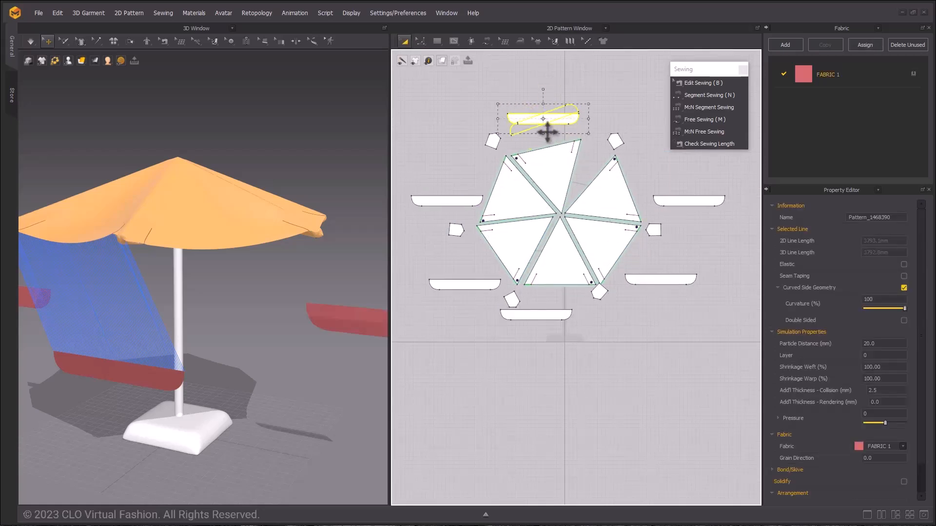
{"action": "left_click_drag", "start_coordinate": [541, 119], "coordinate": [483, 186]}
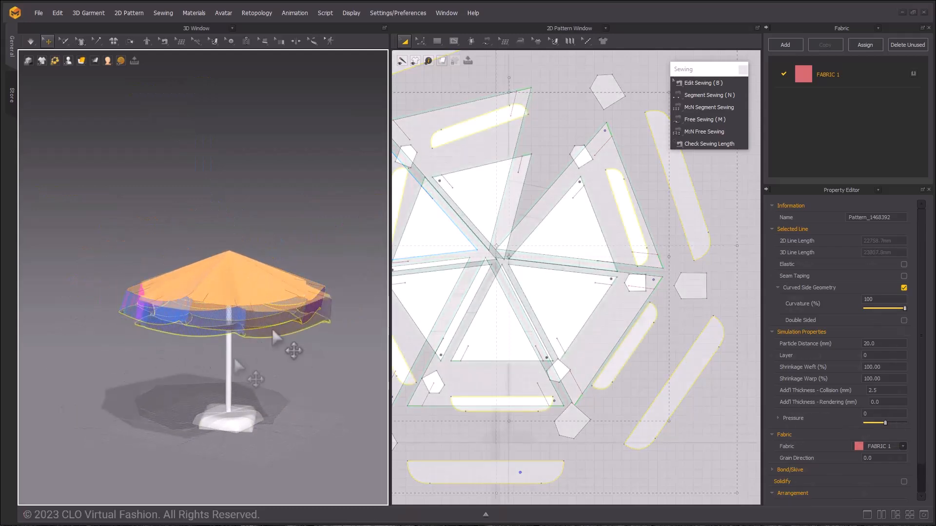
Give the selected tab patterns a particle distance of 30
{"action": "right_click", "coordinate": [487, 410]}
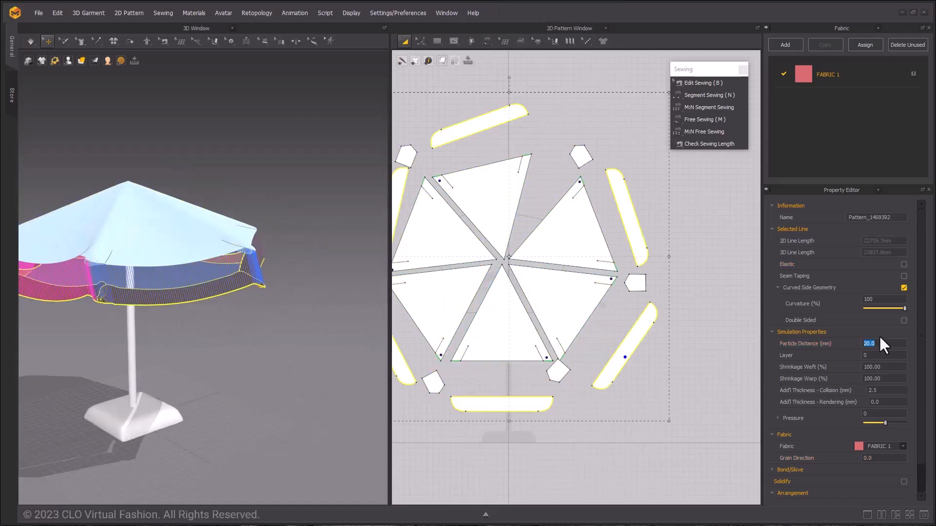
{"action": "type", "text": "30.0"}
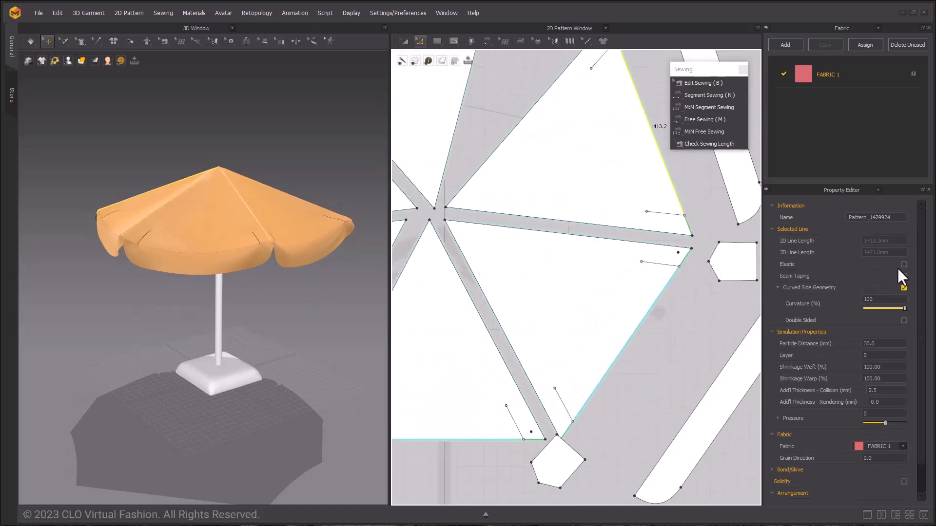
Make the canopy panel edge elastic at ratio 100 and orbit to inspect the drape
{"action": "left_click", "coordinate": [903, 264]}
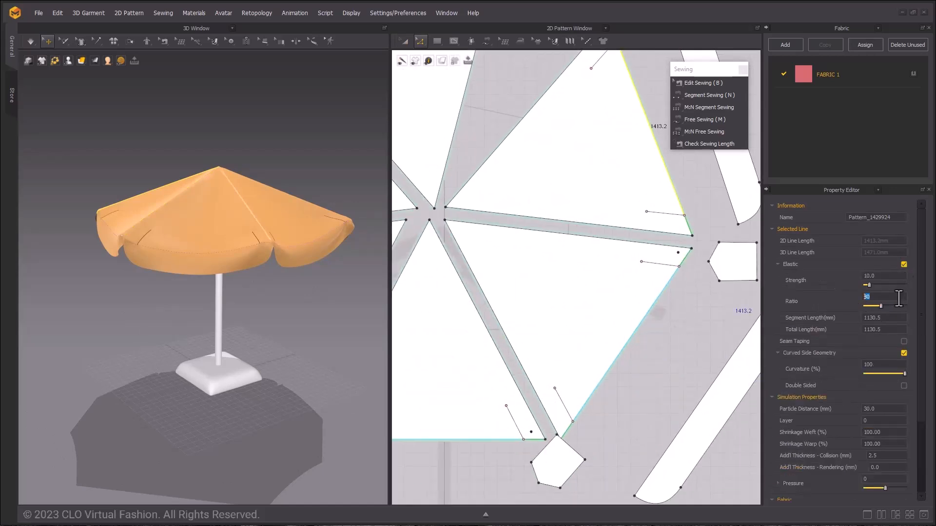
{"action": "type", "text": "100"}
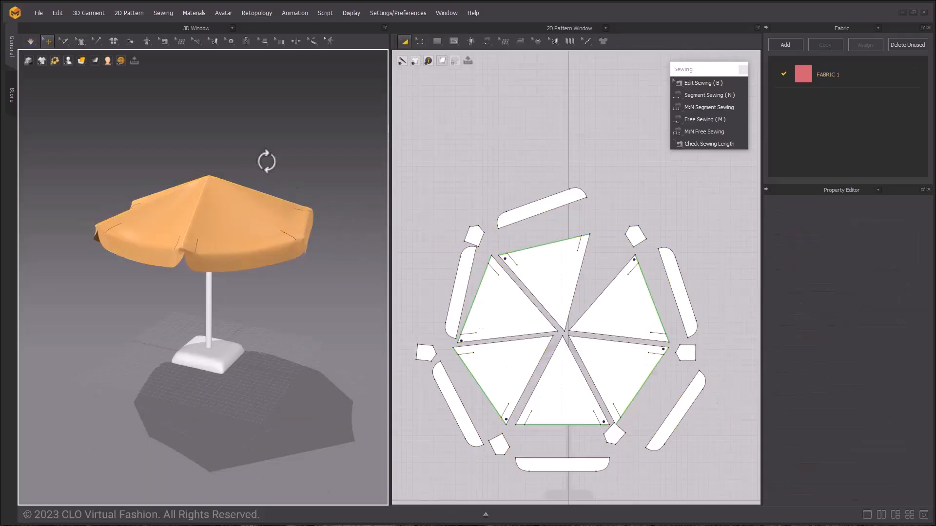
{"action": "left_click_drag", "start_coordinate": [267, 162], "coordinate": [290, 181]}
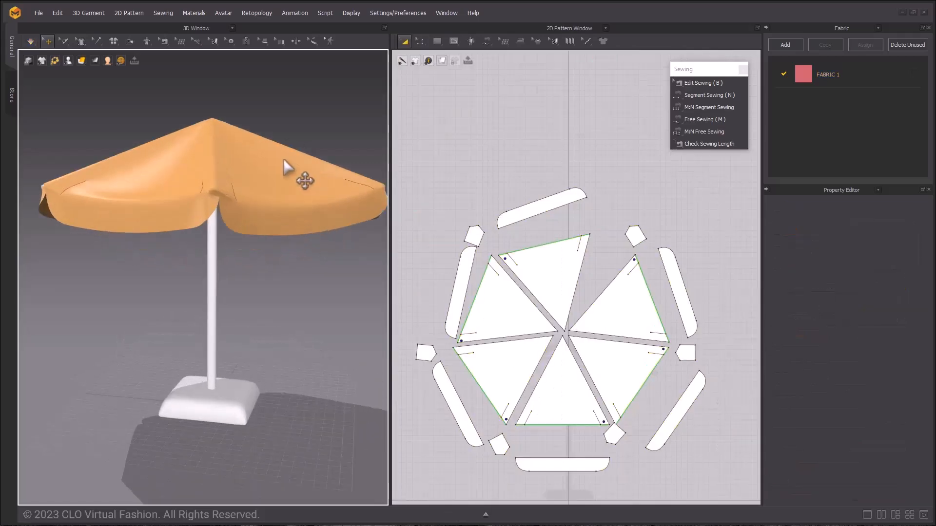